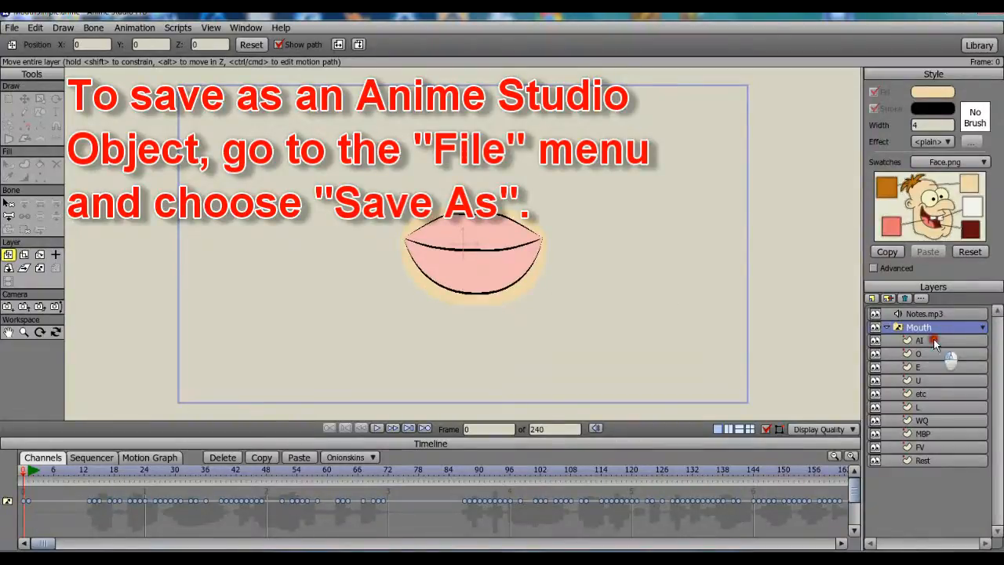
- Preview the AI, O, etc, L and FV mouth shapes, then reselect the Mouth layer
click(919, 340)
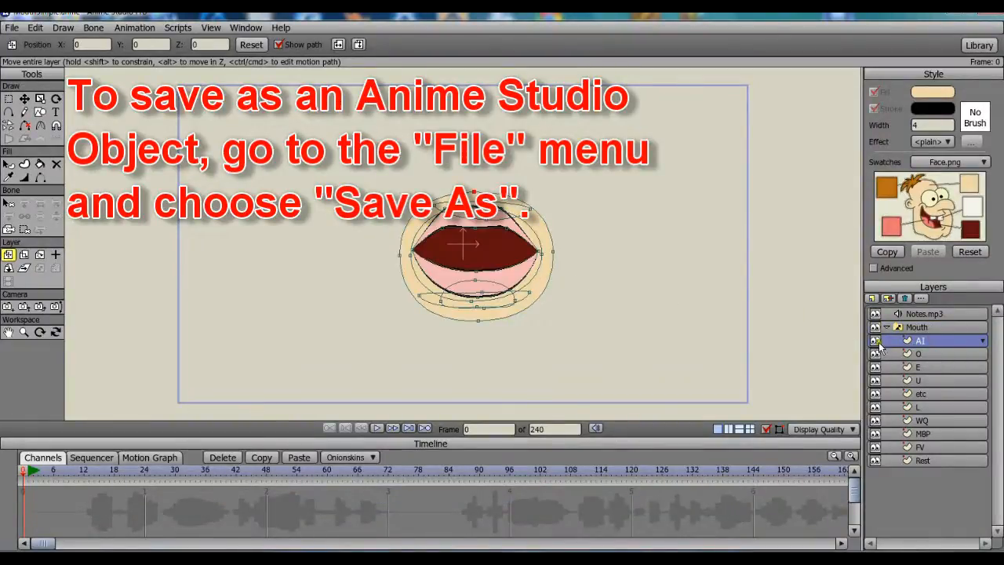
click(918, 354)
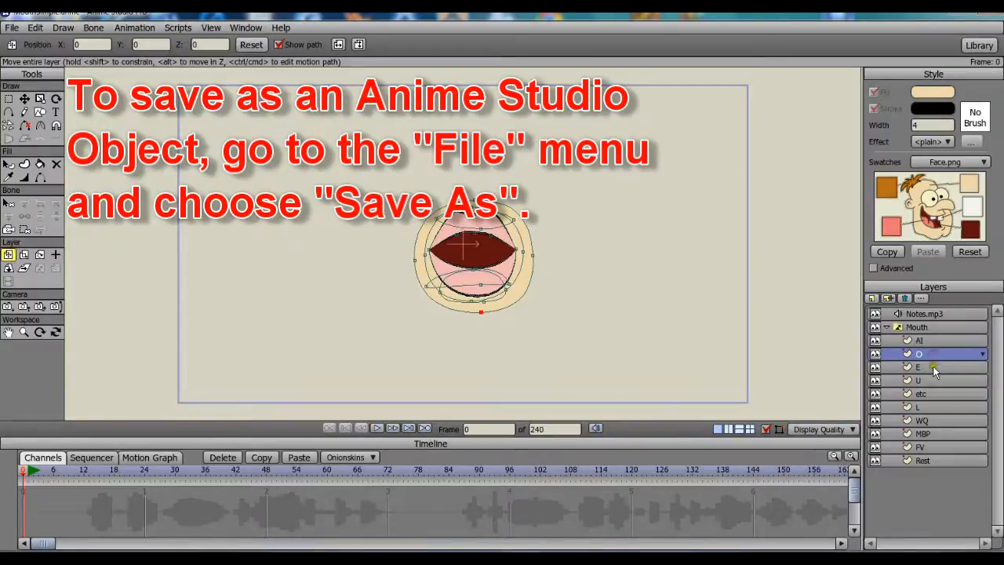
click(918, 380)
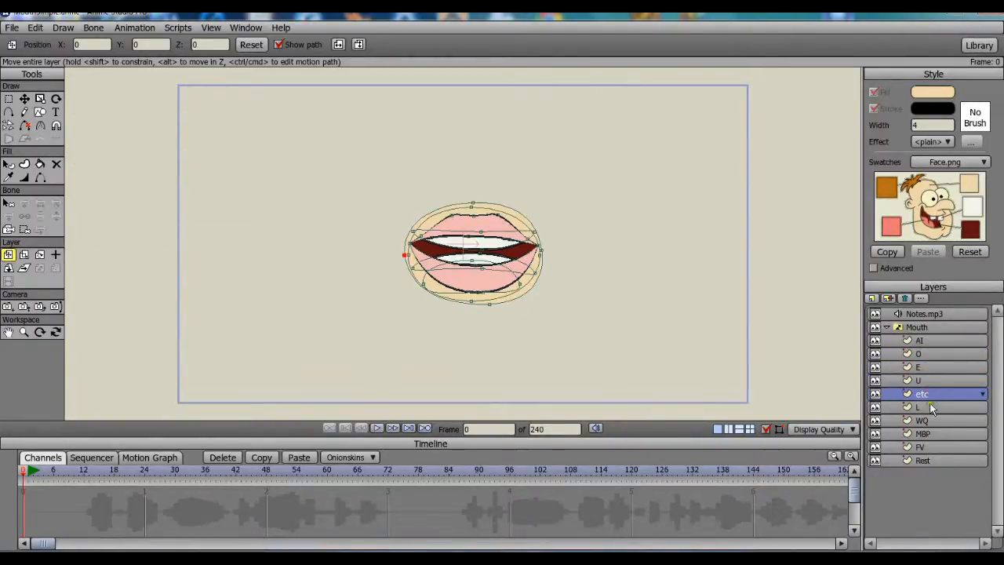
click(917, 406)
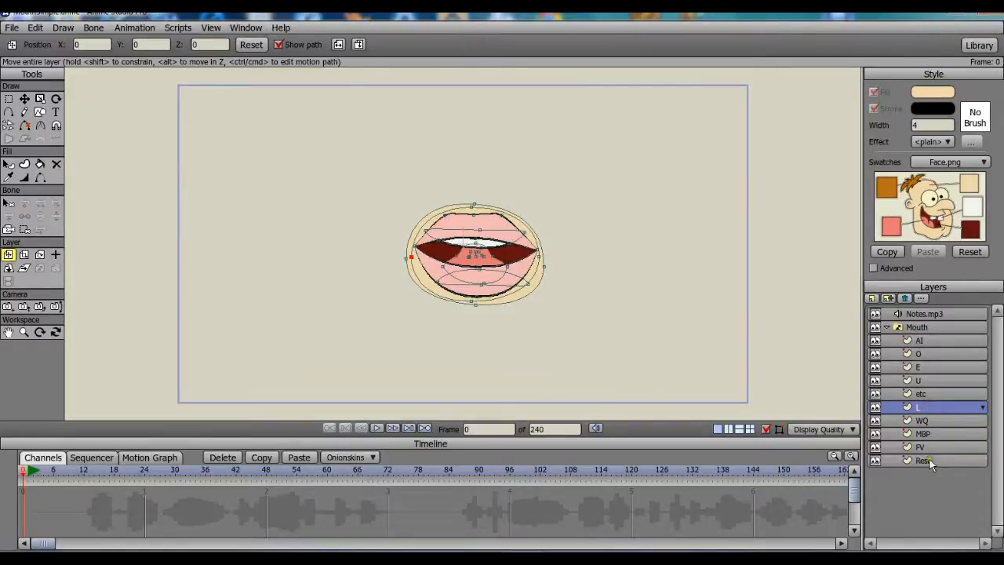
click(921, 446)
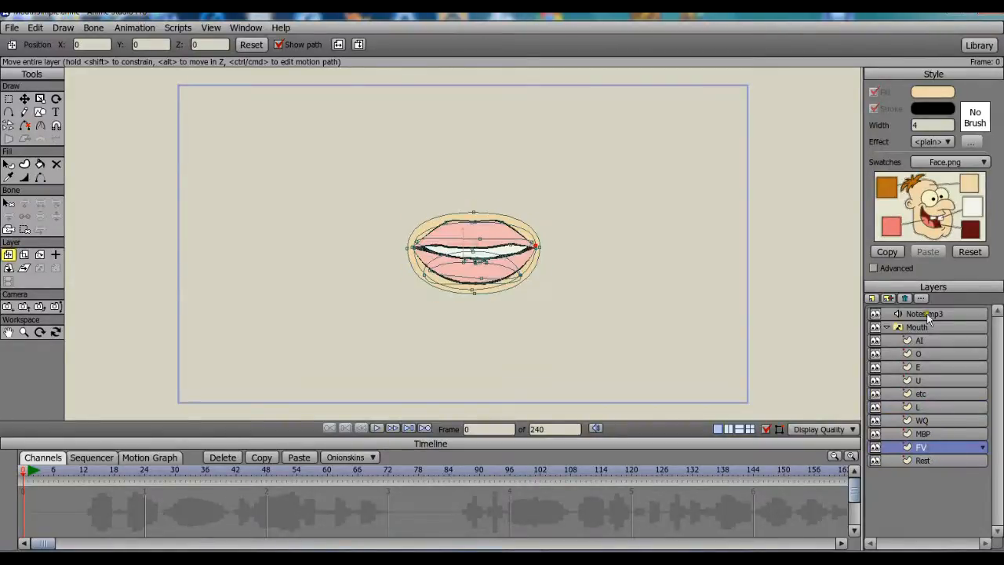
click(925, 313)
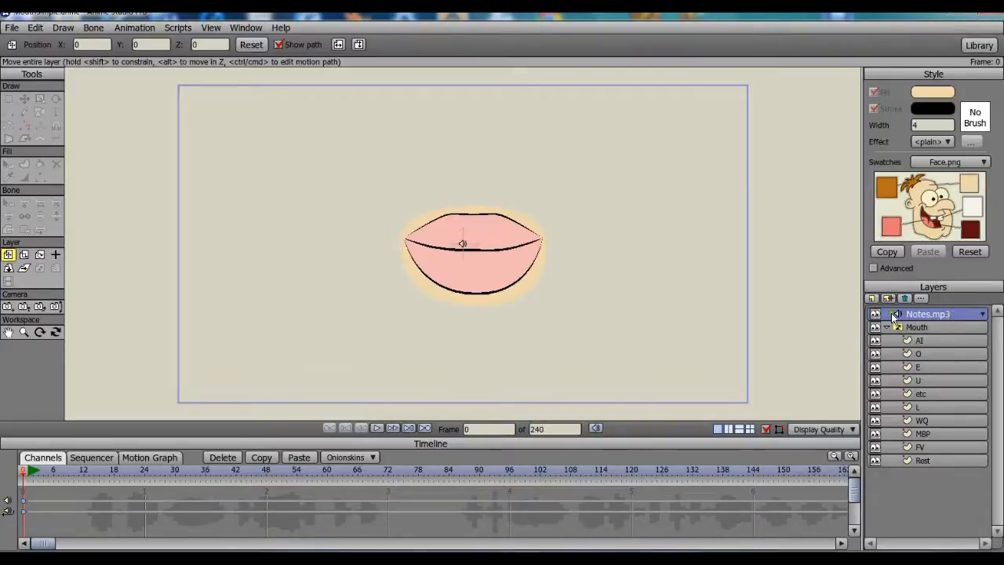
click(917, 327)
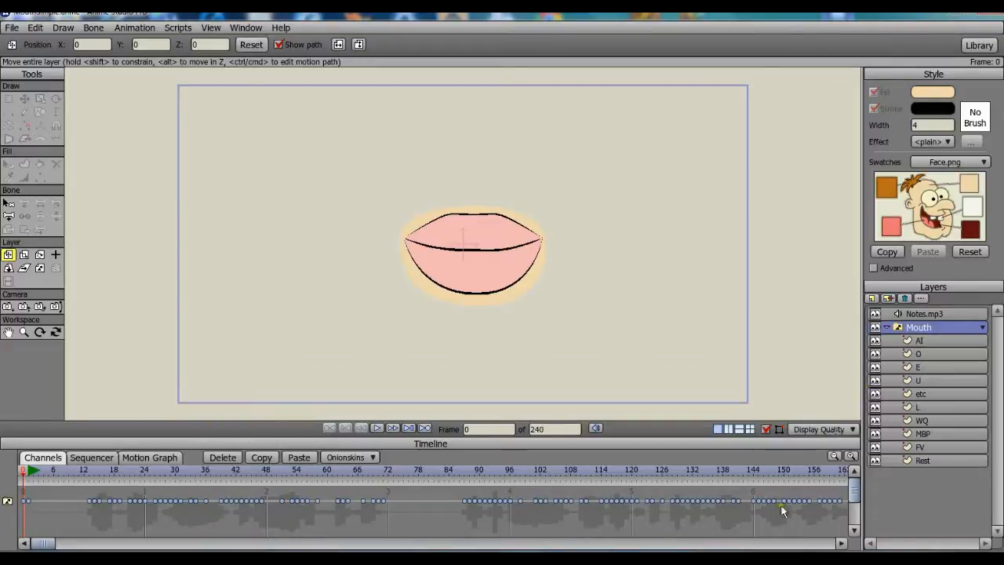
- Open the Mouth layer's Switch settings and close them without choosing a sync source
double_click(917, 327)
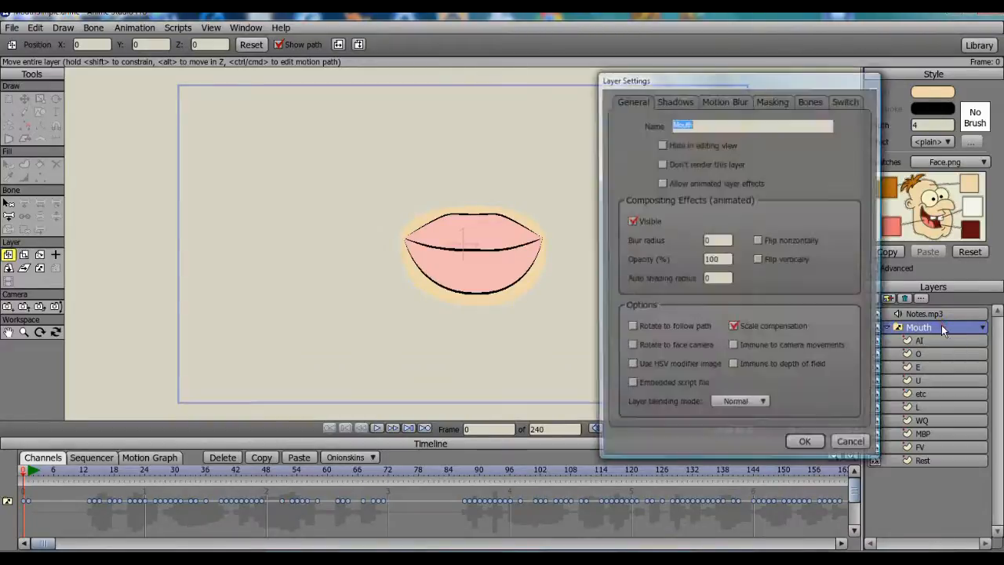
click(845, 102)
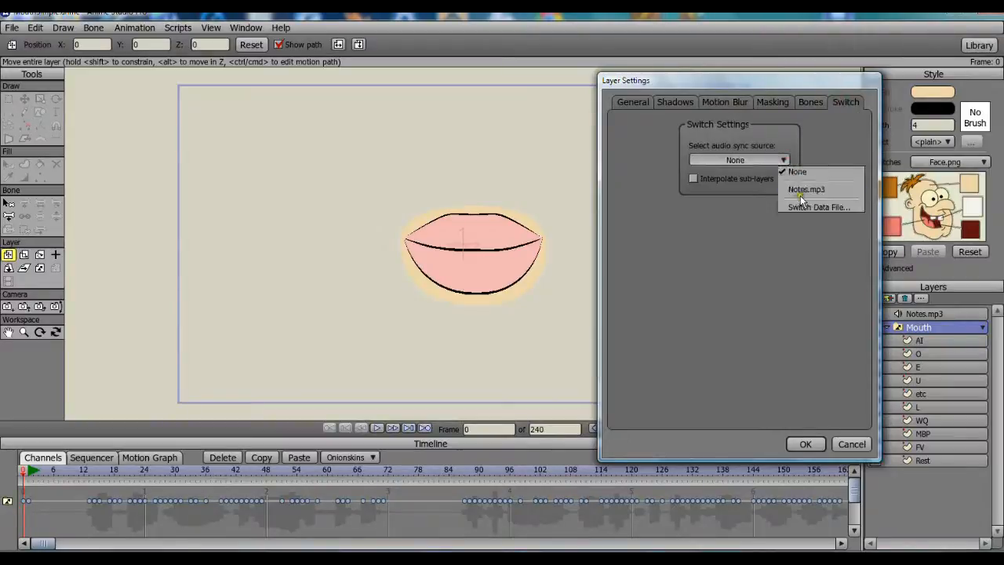
click(796, 171)
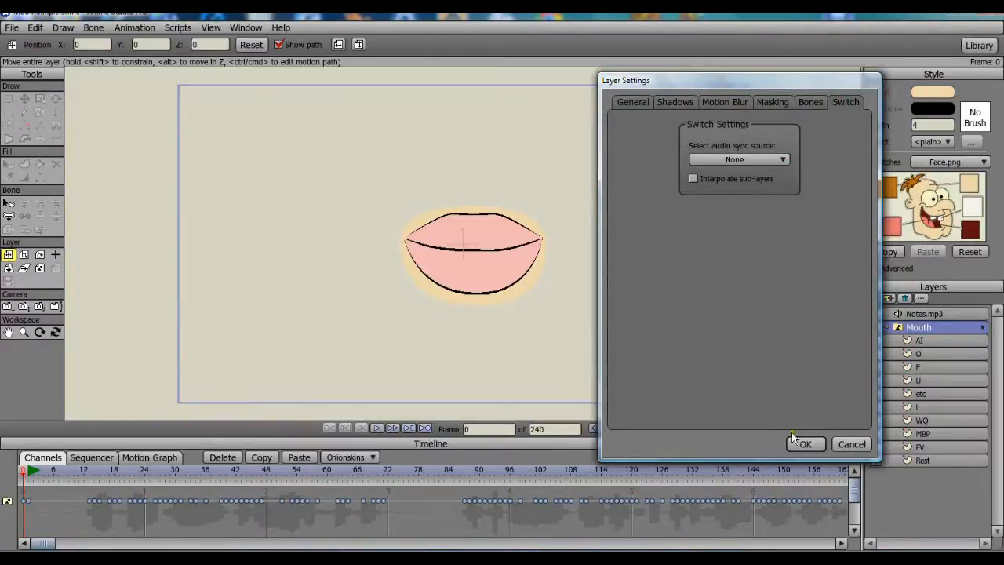
click(803, 444)
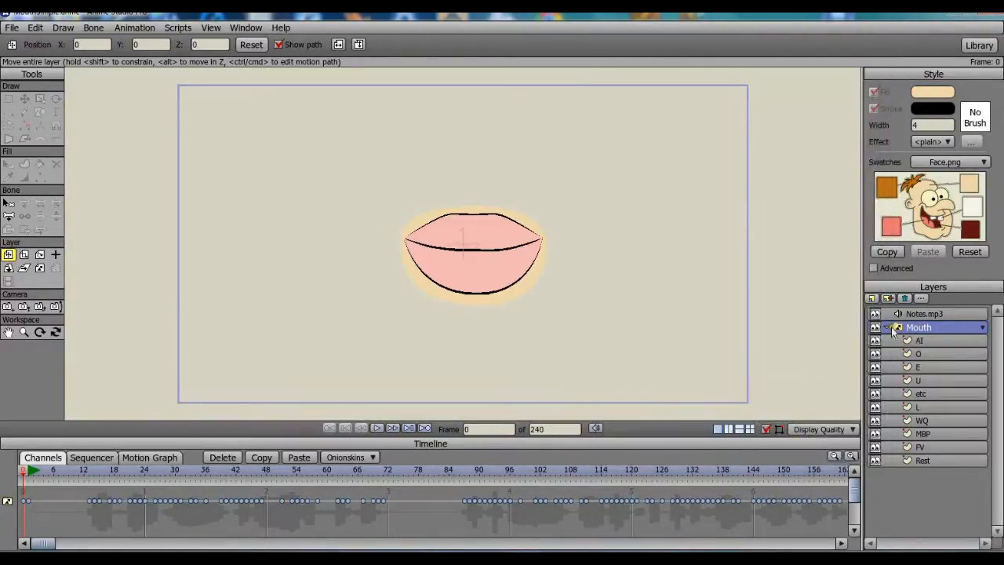
- Set Notes.mp3 as the Mouth layer's audio sync source in its Switch settings
double_click(917, 327)
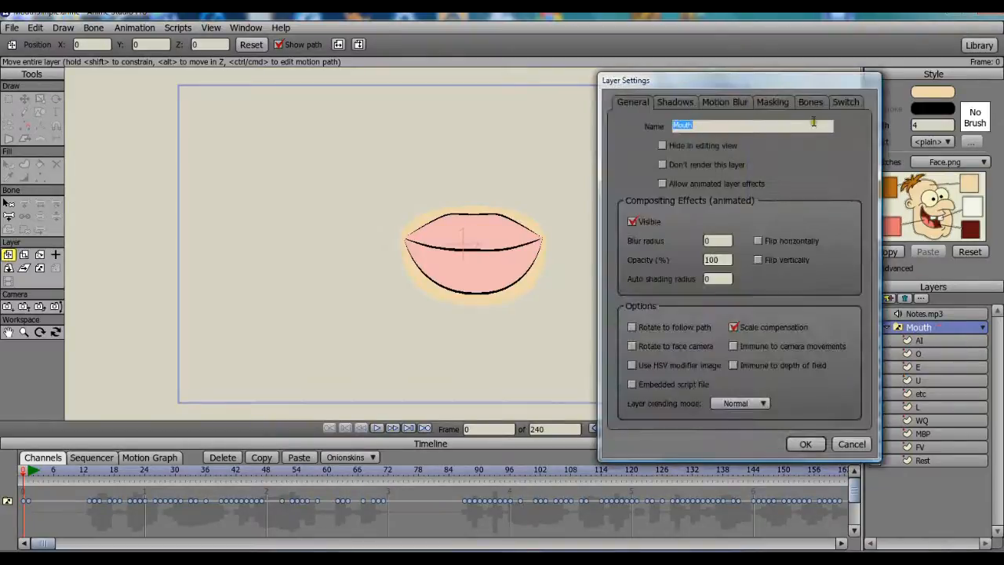
click(845, 102)
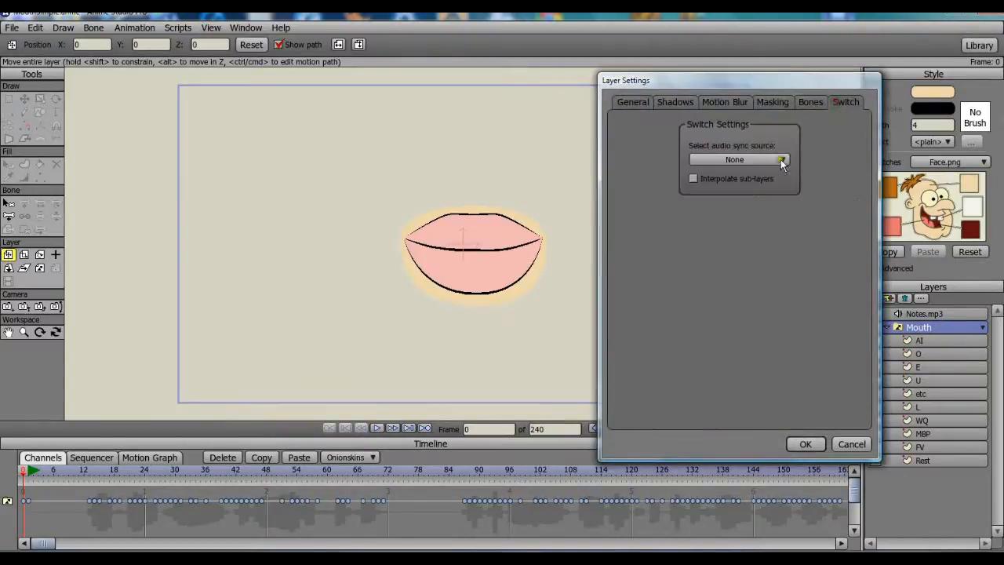
click(782, 159)
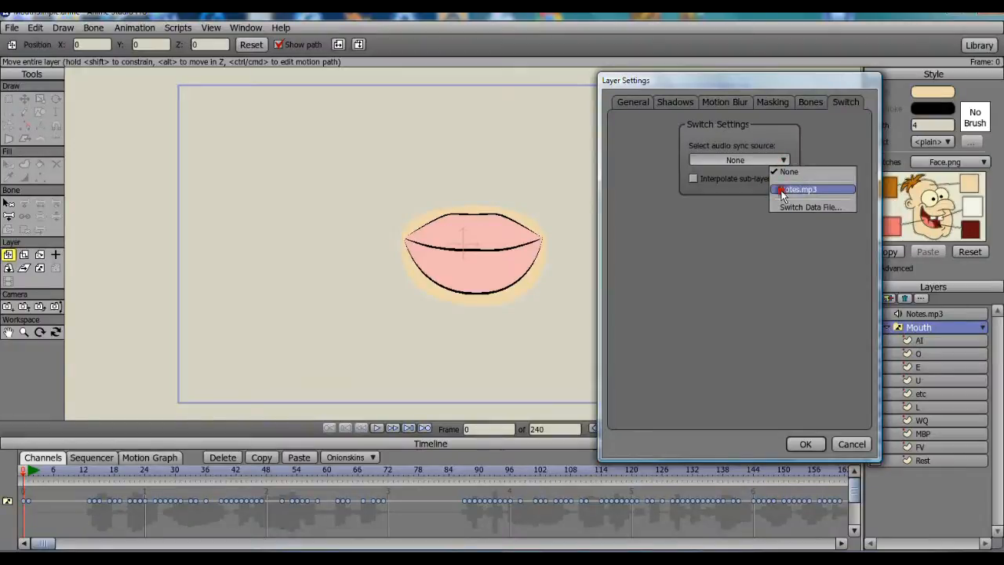
click(800, 189)
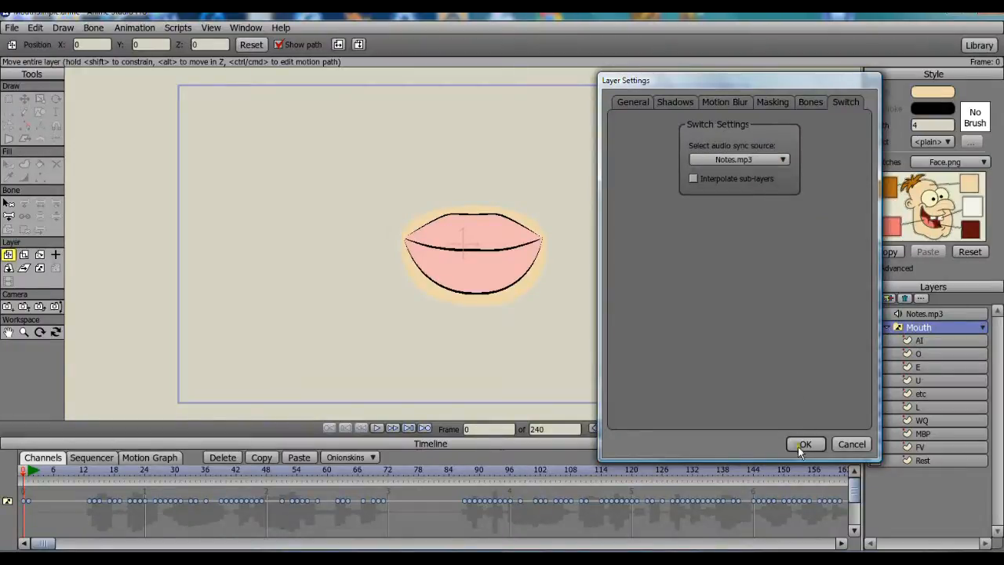
click(805, 444)
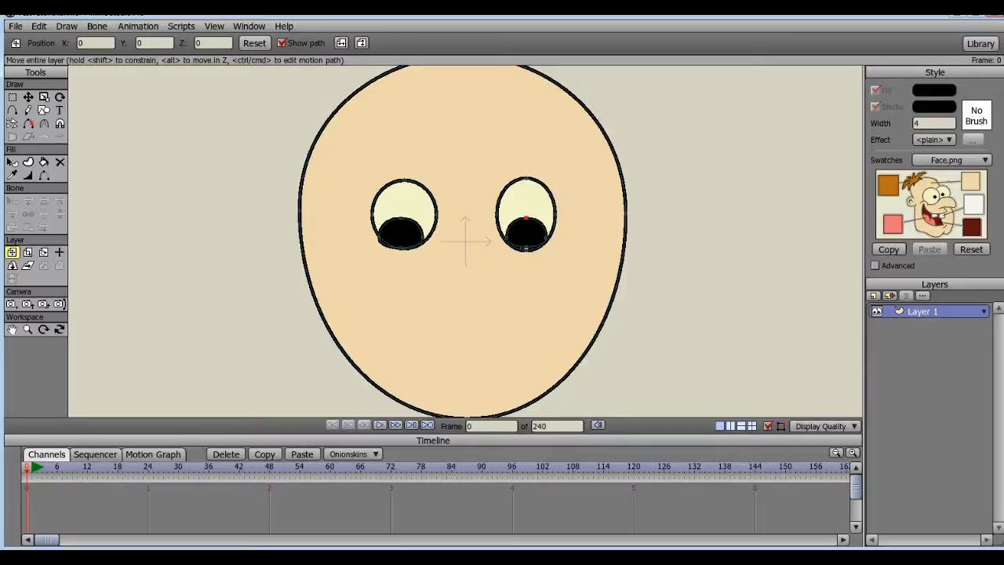
- Bring up the File > Import options in the face scene
click(14, 26)
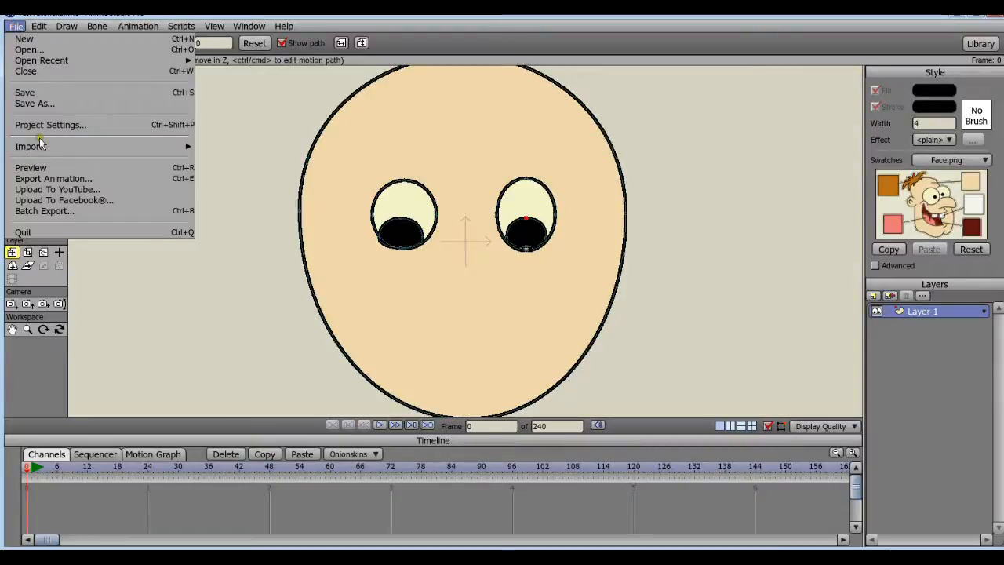
click(29, 146)
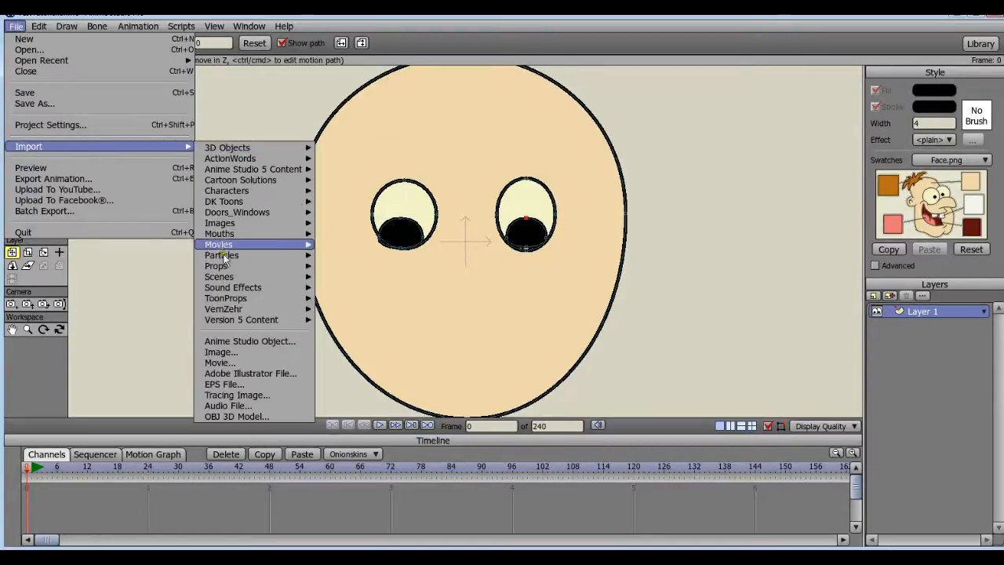
mouse_move(244, 384)
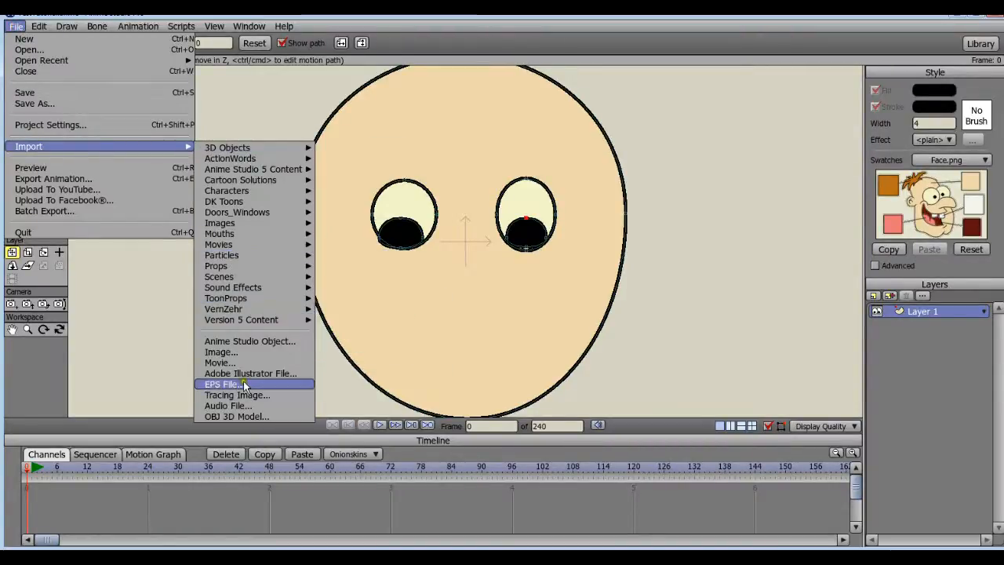
mouse_move(249, 341)
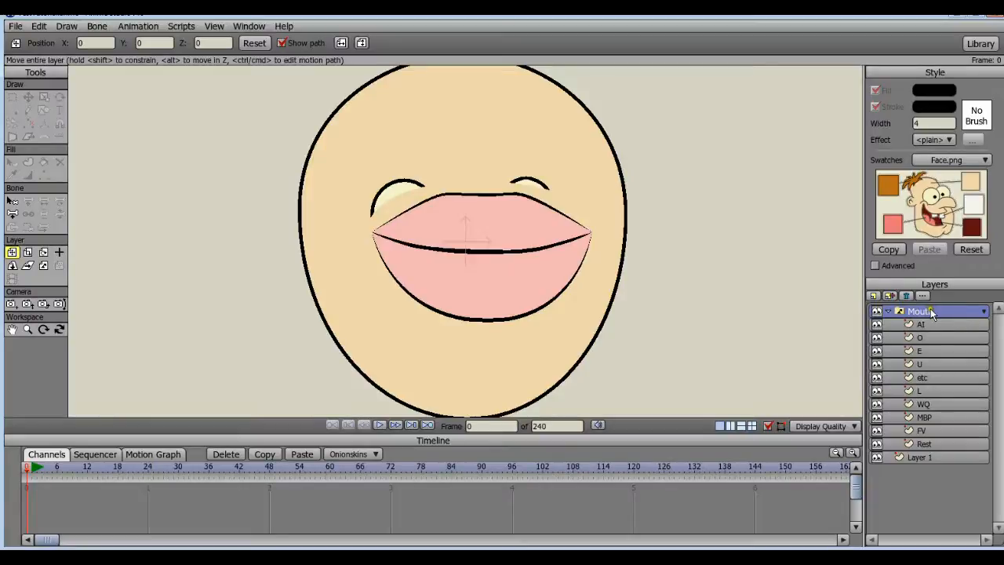
mouse_move(758, 337)
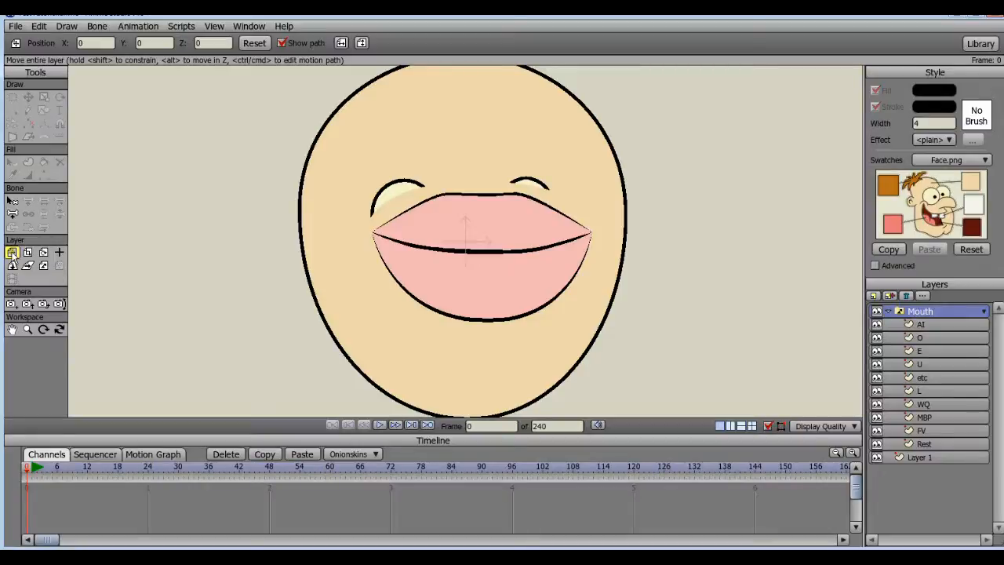
mouse_move(28, 252)
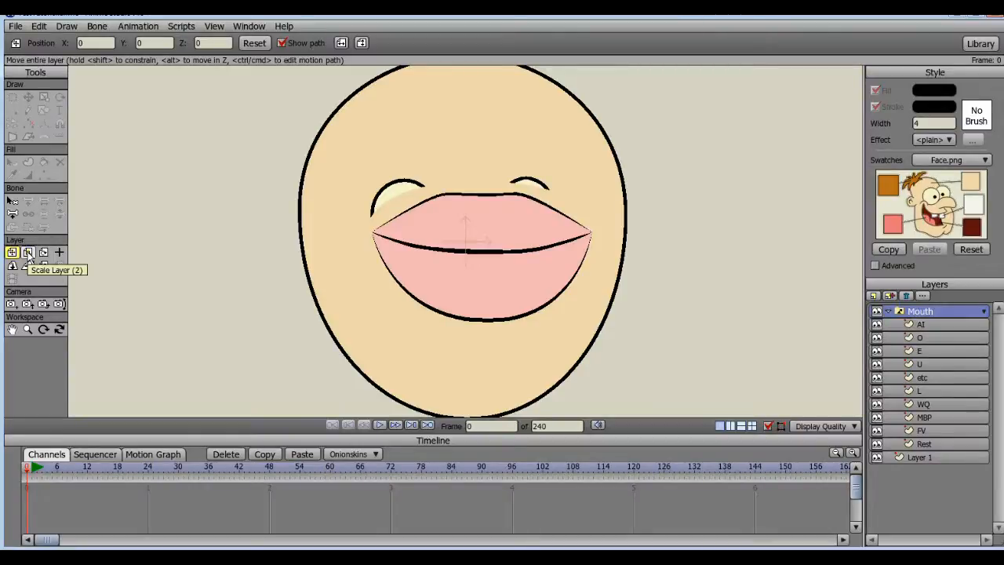
- Scale the Mouth layer down to about 0.5 and move it below the eyes
click(28, 252)
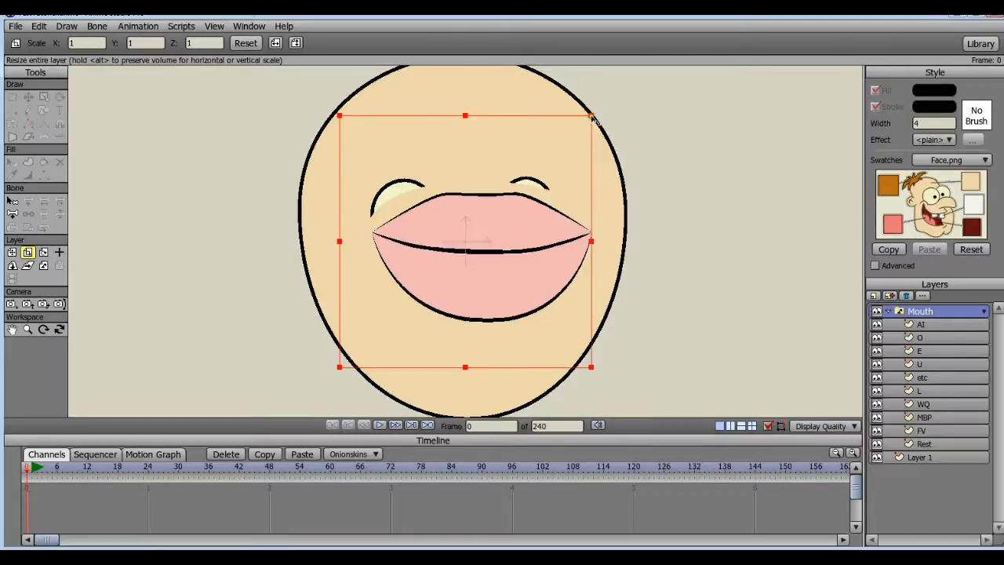
drag(591, 116, 526, 179)
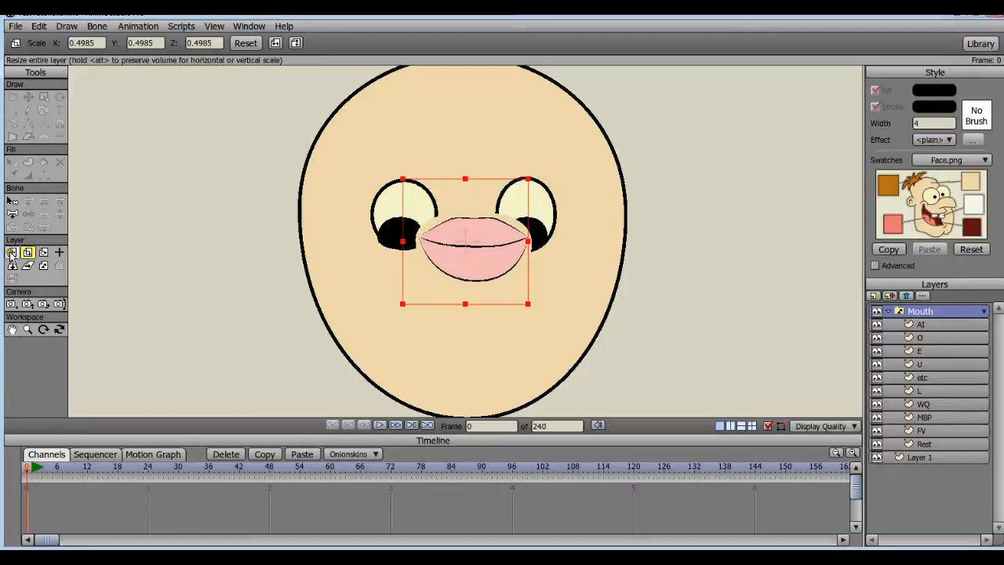
mouse_move(12, 252)
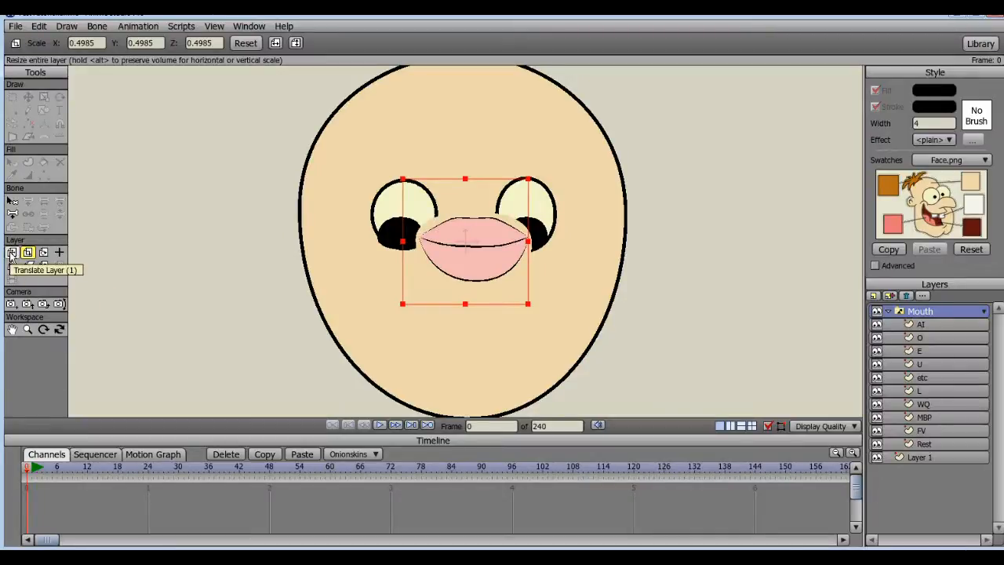
click(13, 251)
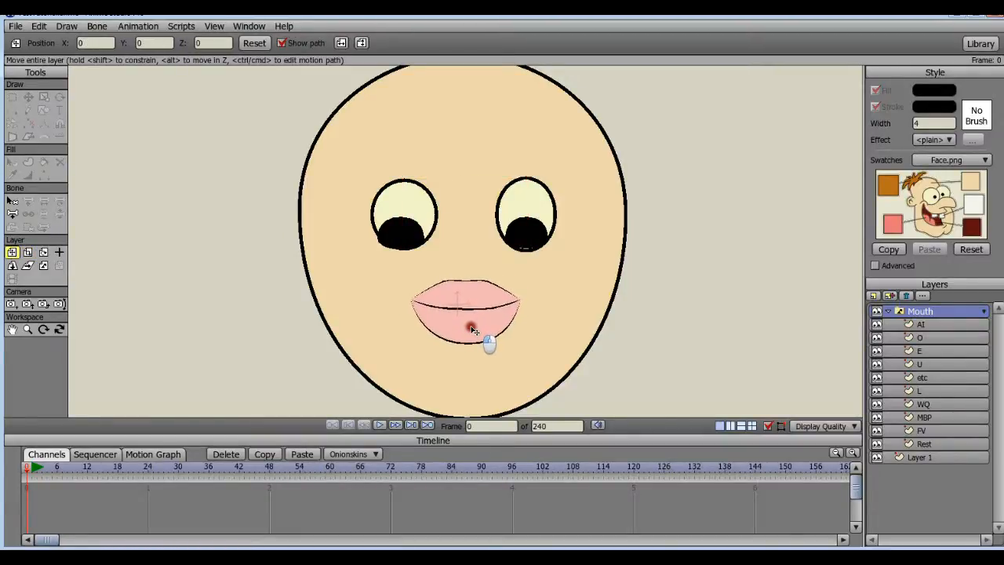
drag(470, 329, 471, 324)
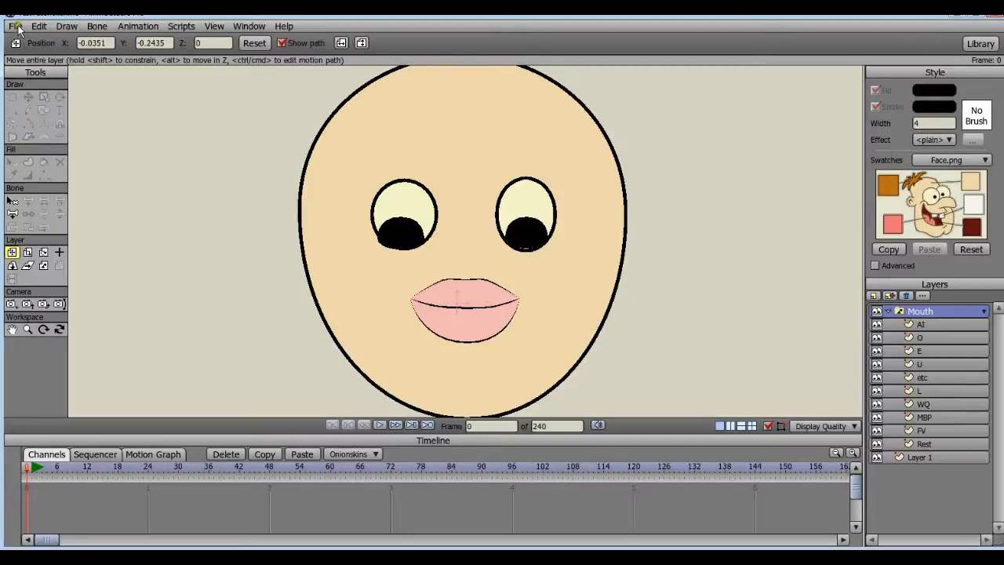
- Import the Notes recording as an audio file from the VOICEOVER stuff folder
click(14, 26)
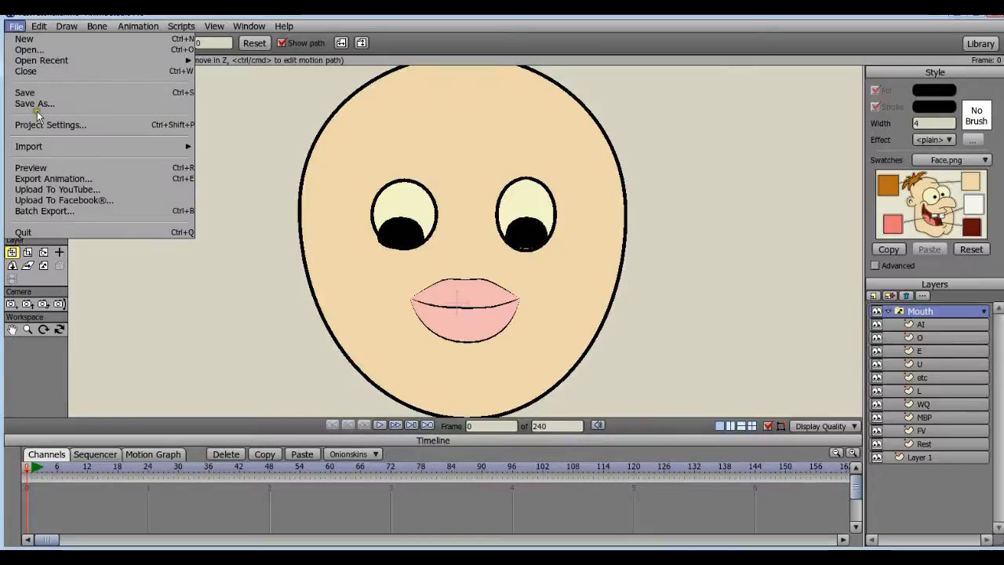
click(29, 146)
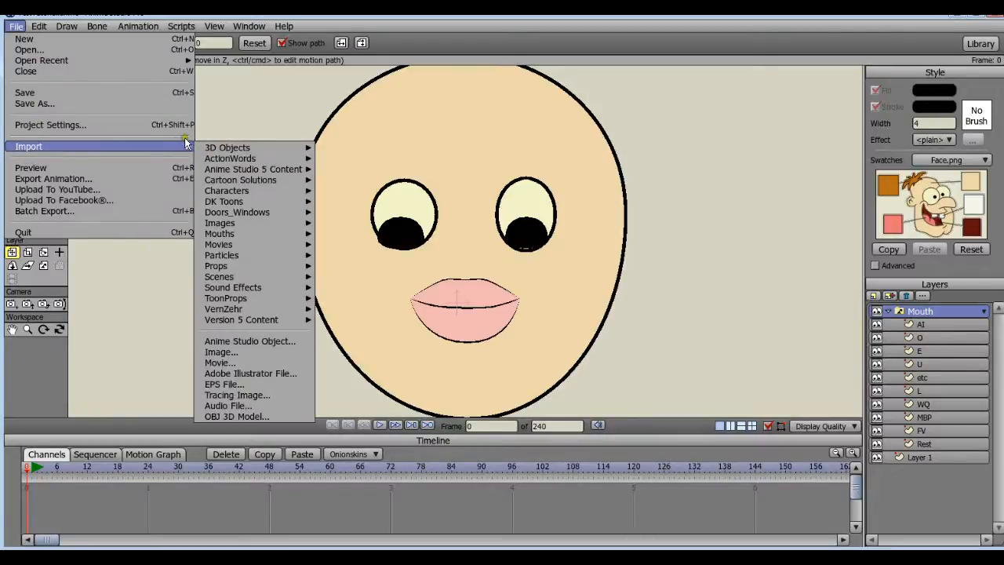
mouse_move(241, 320)
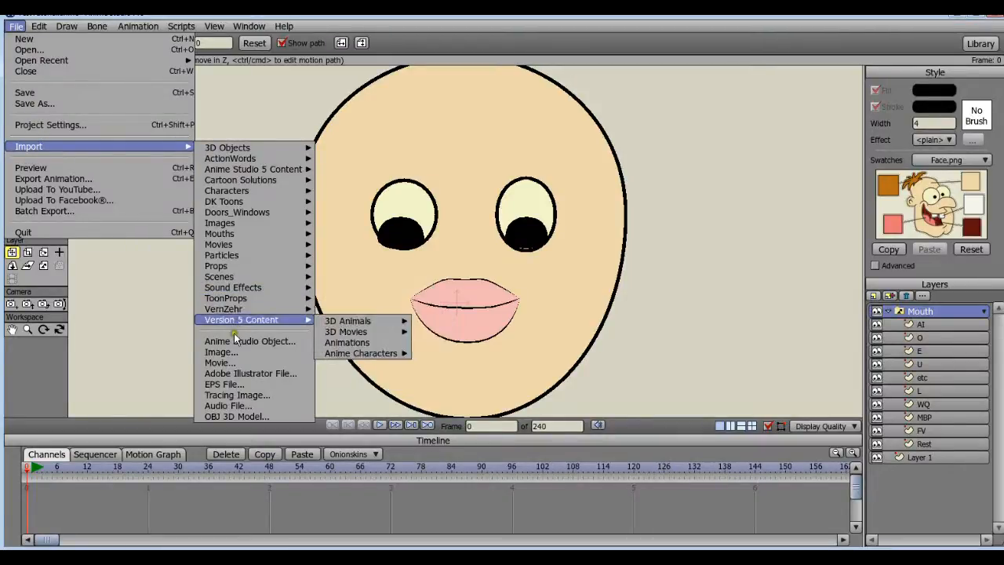
mouse_move(237, 394)
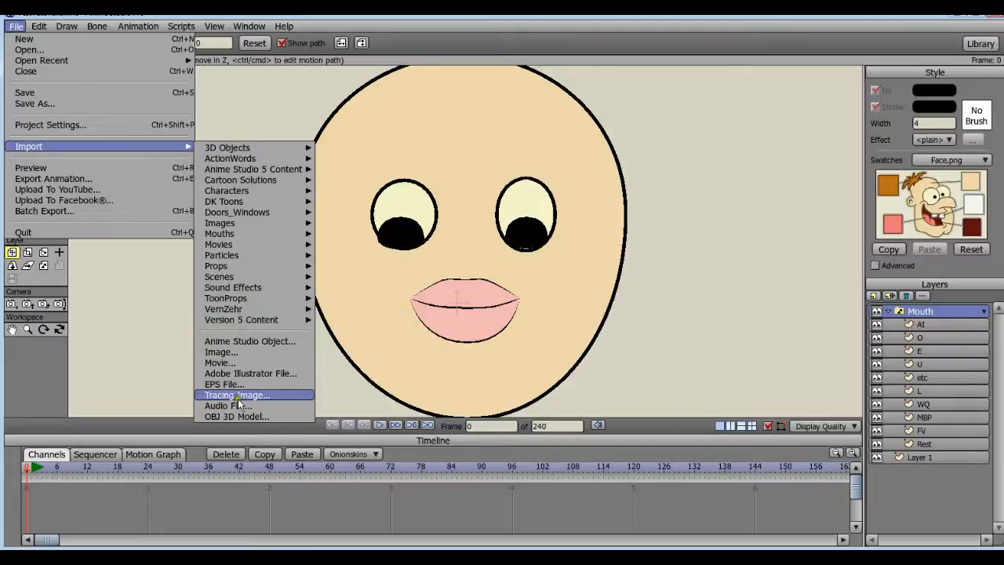
click(241, 406)
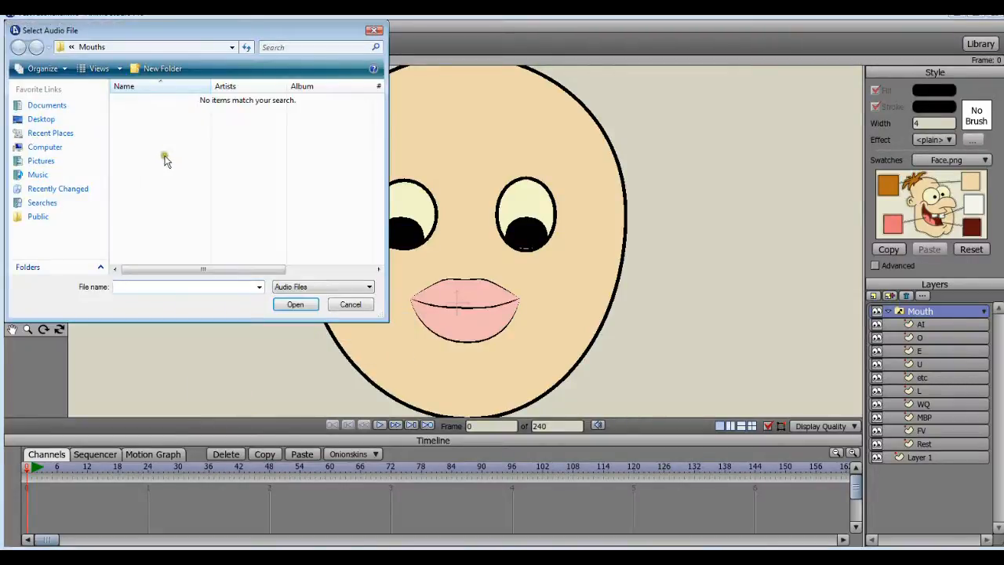
click(38, 174)
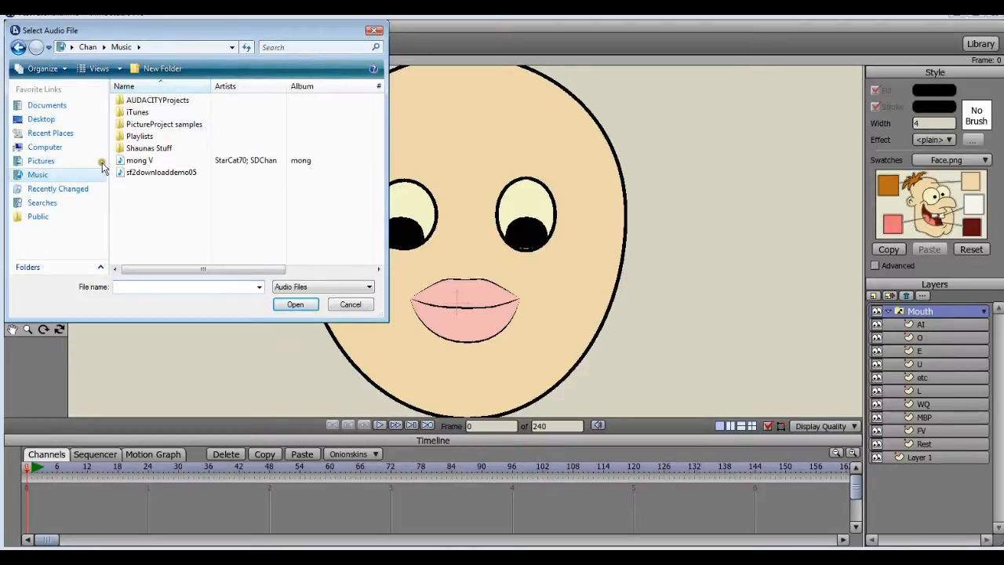
double_click(149, 147)
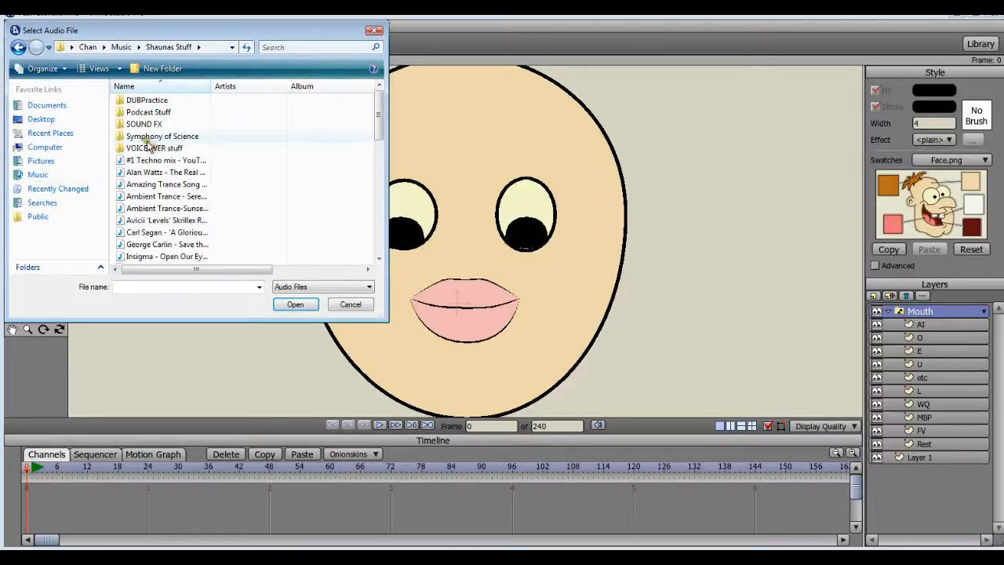
double_click(155, 148)
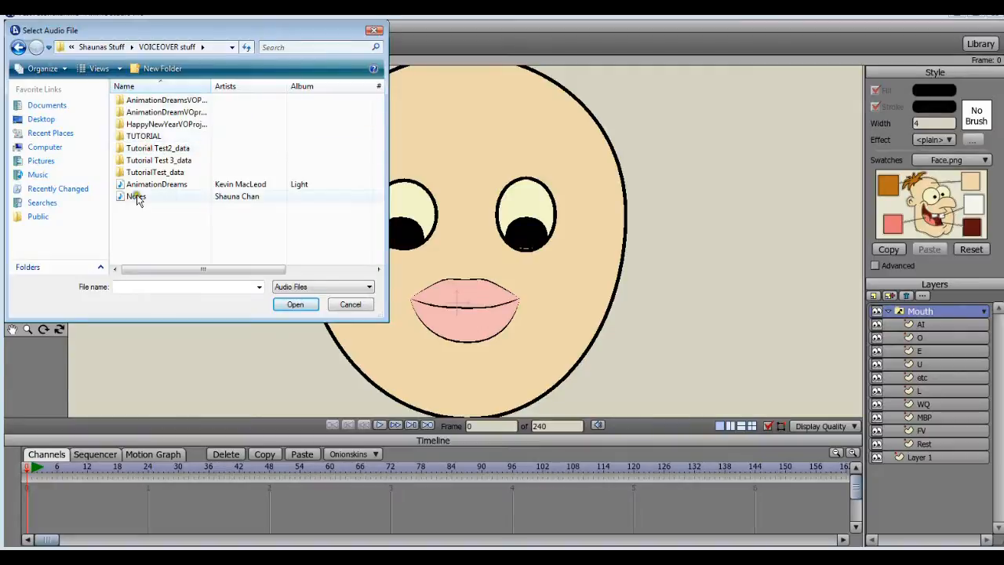
click(350, 304)
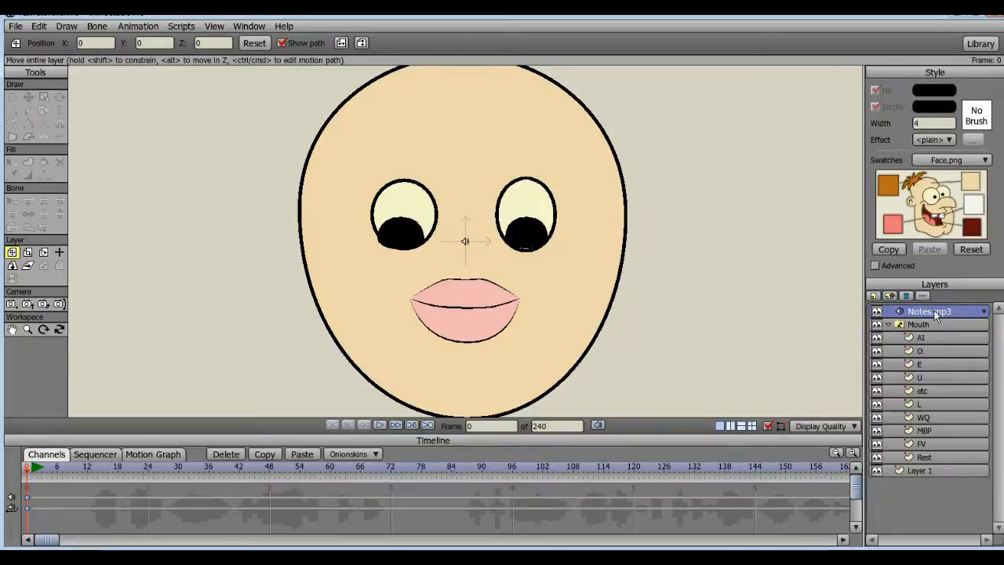
double_click(929, 312)
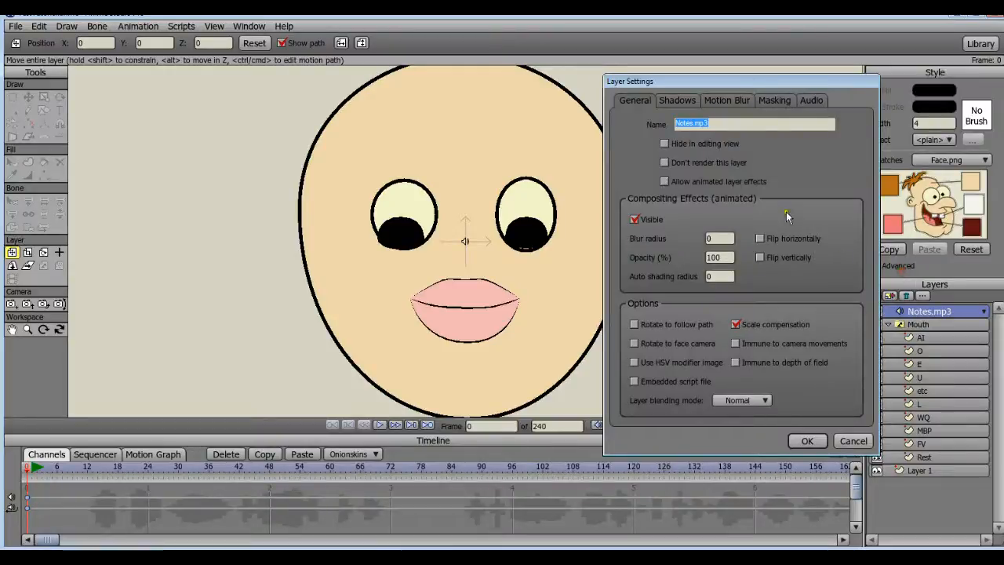
click(811, 101)
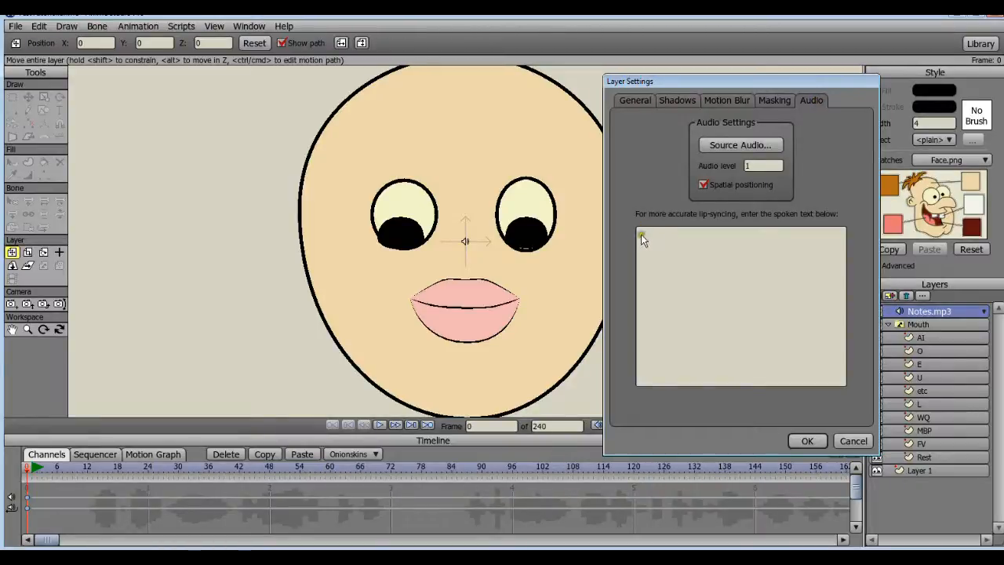
mouse_move(709, 233)
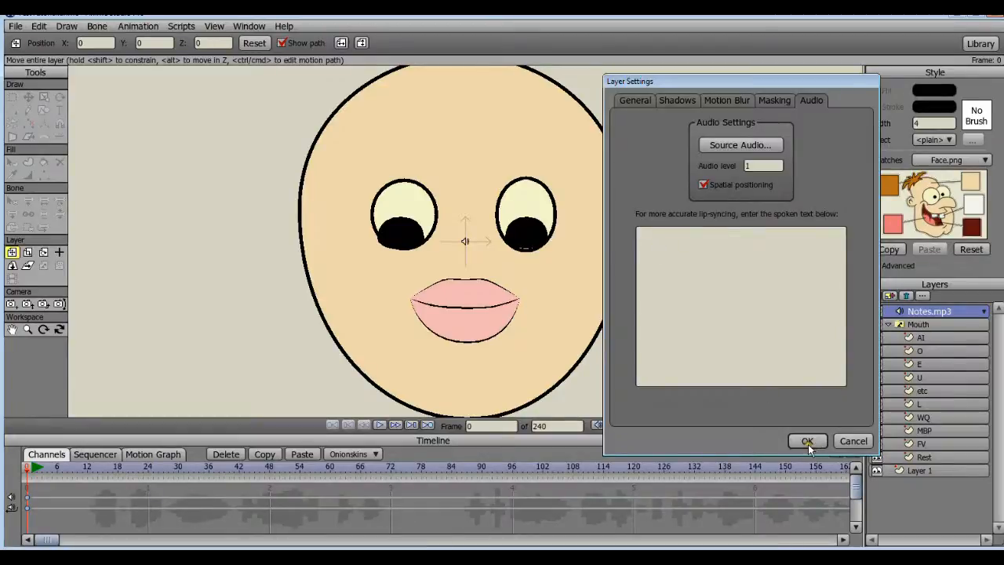
click(807, 440)
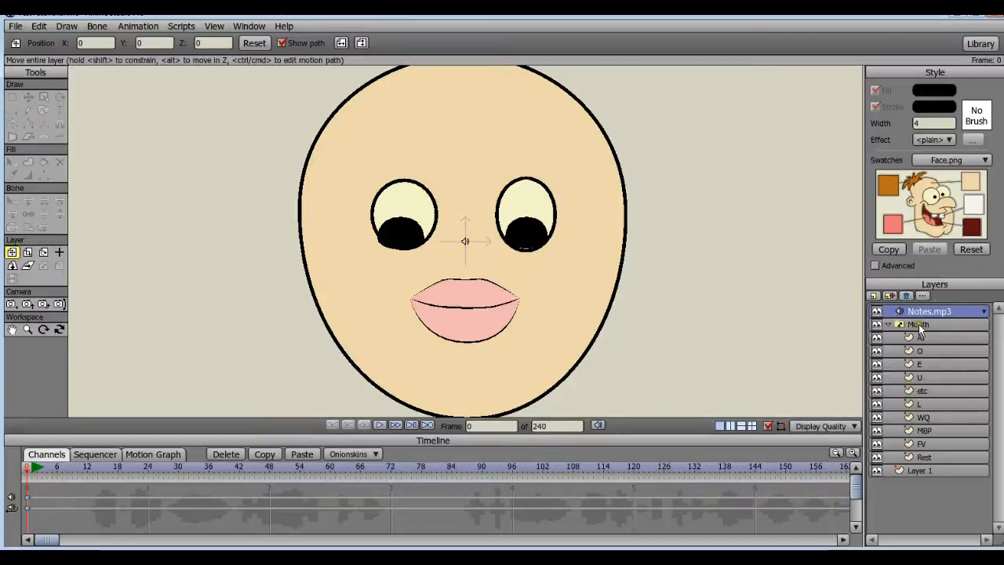
- Choose Notes.mp3 as the audio sync source in the Mouth layer's Switch settings
double_click(926, 324)
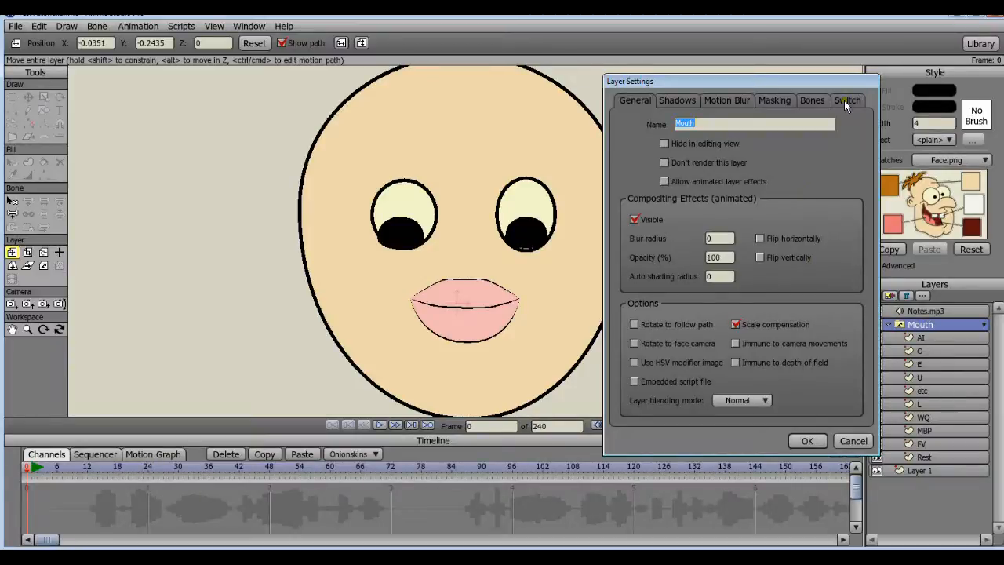
click(847, 100)
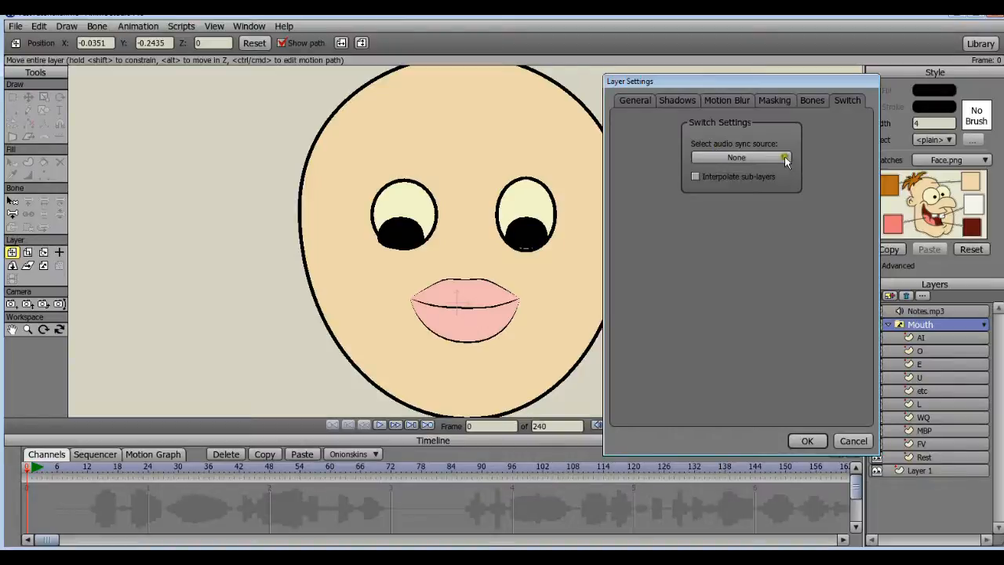
click(784, 158)
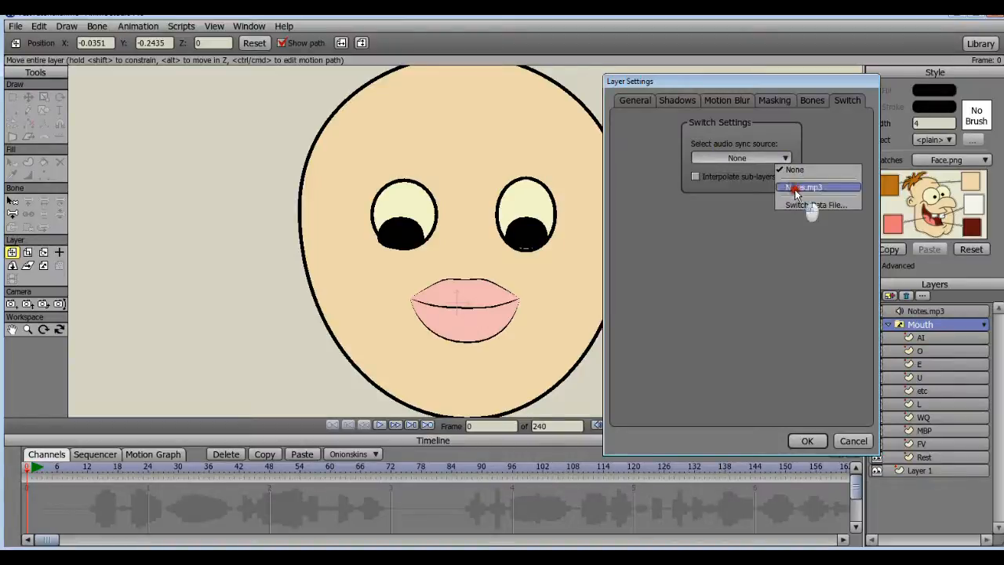
click(807, 187)
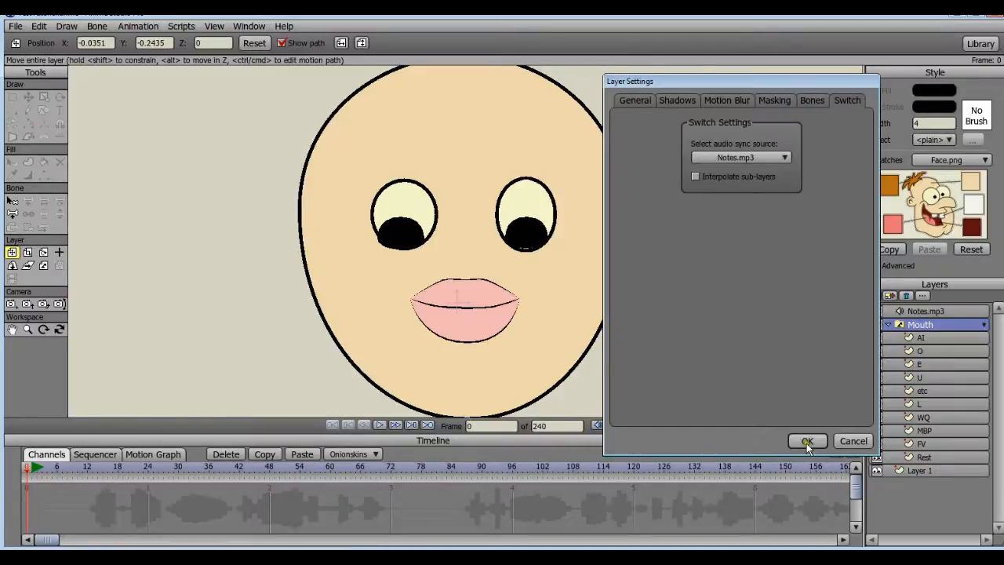
click(806, 440)
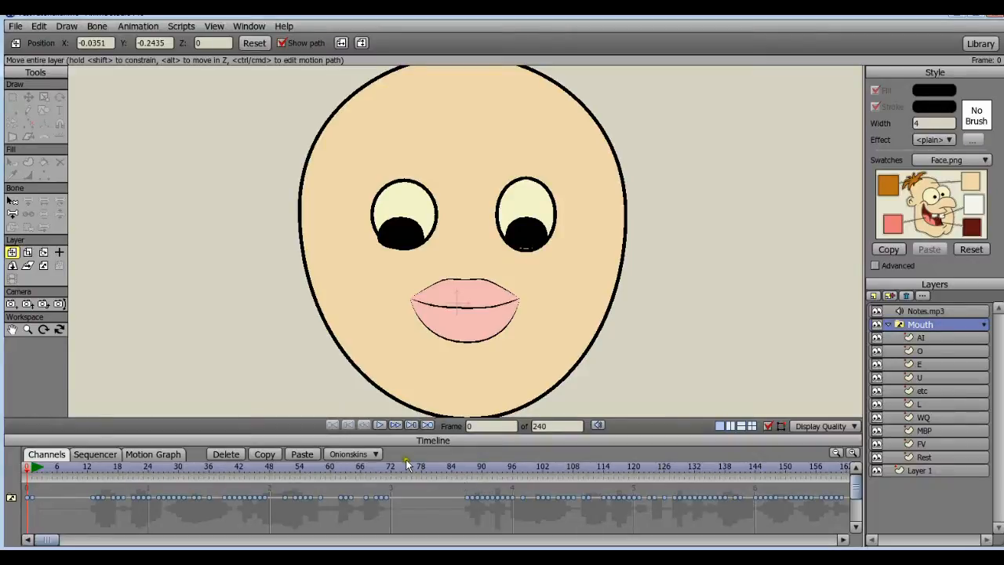
mouse_move(339, 473)
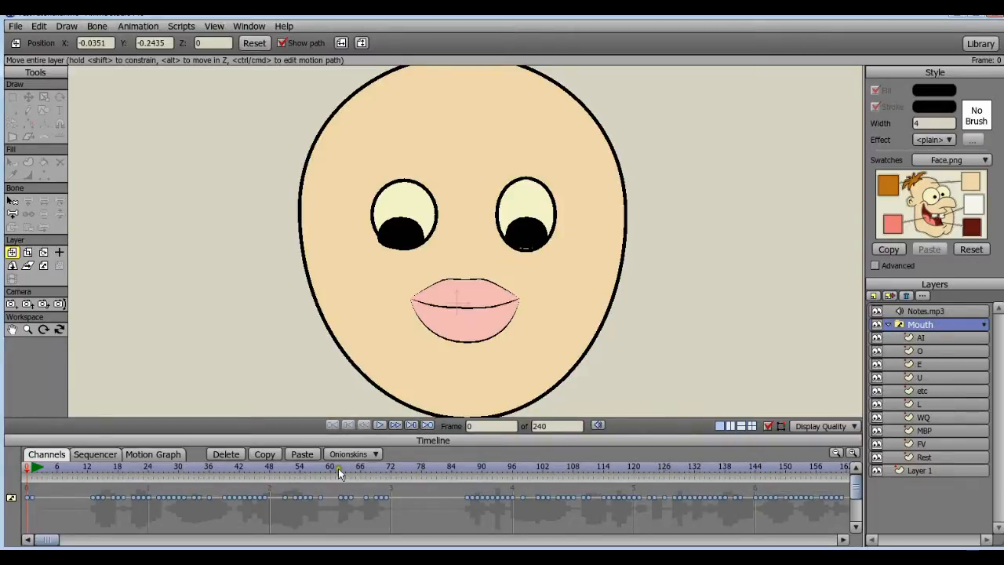
mouse_move(233, 435)
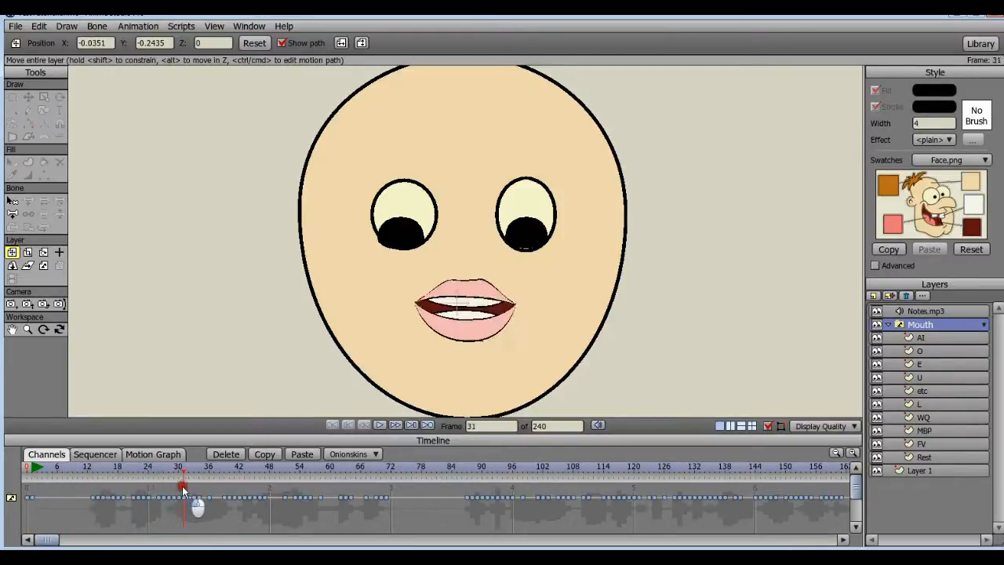
drag(182, 486, 131, 492)
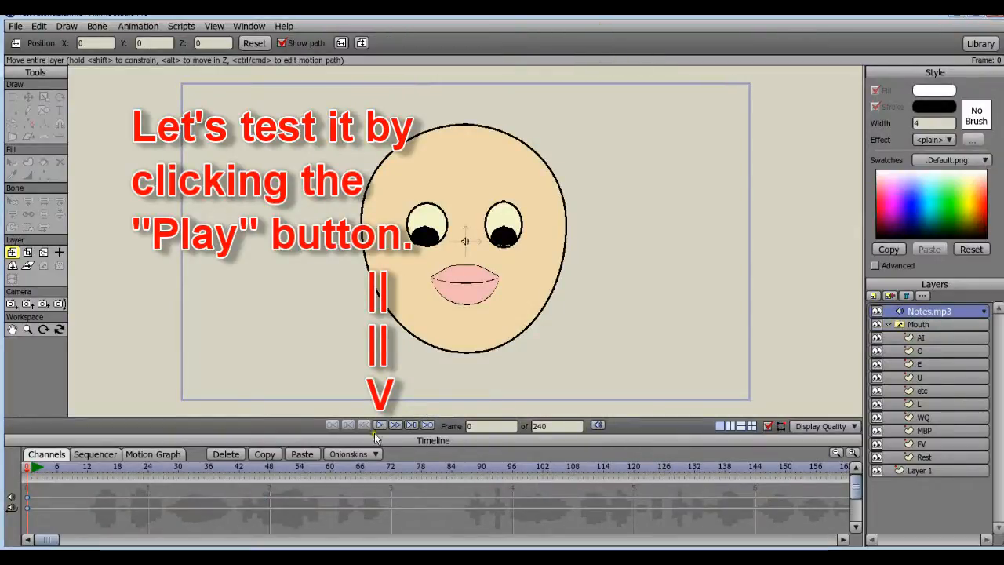
click(379, 425)
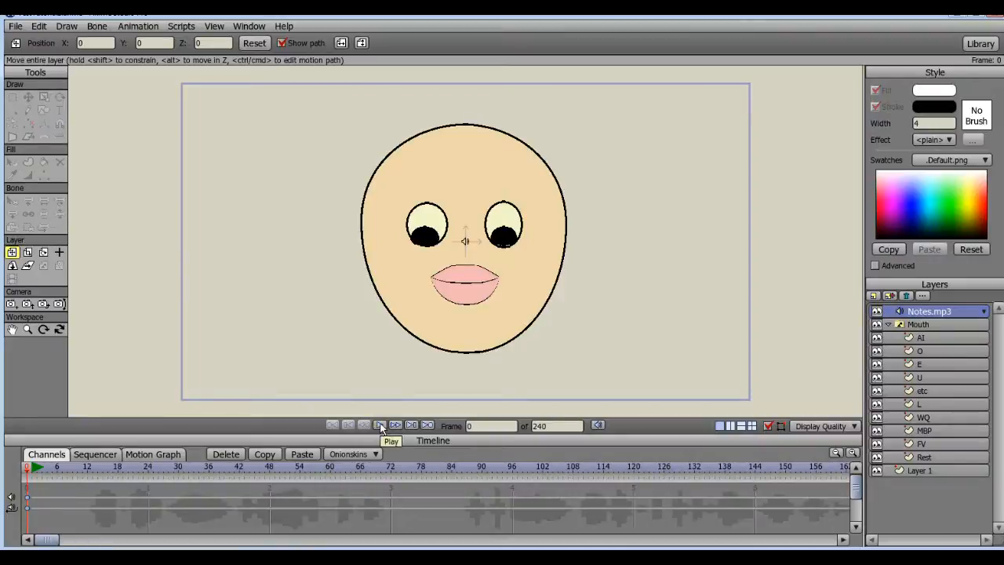
click(379, 425)
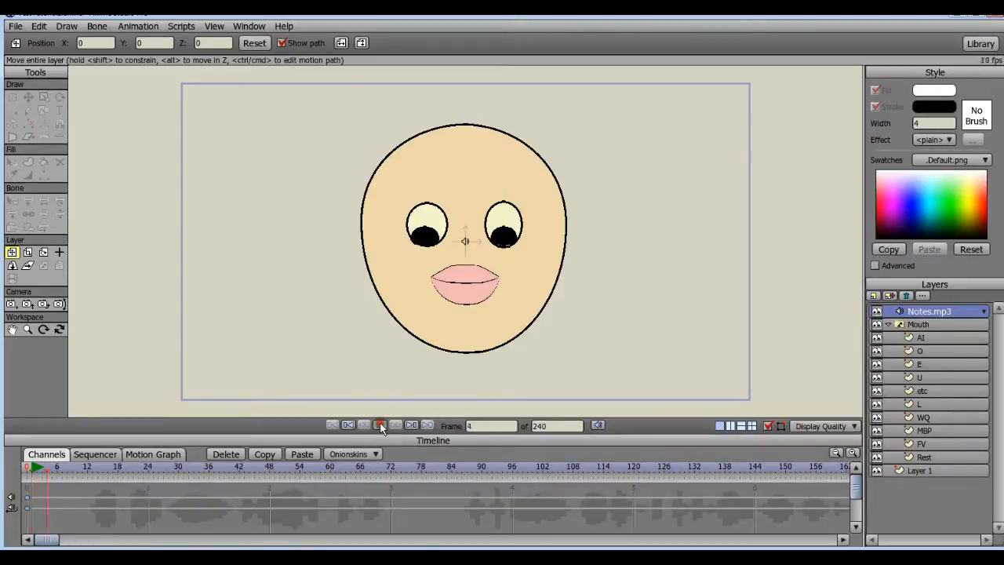
click(380, 425)
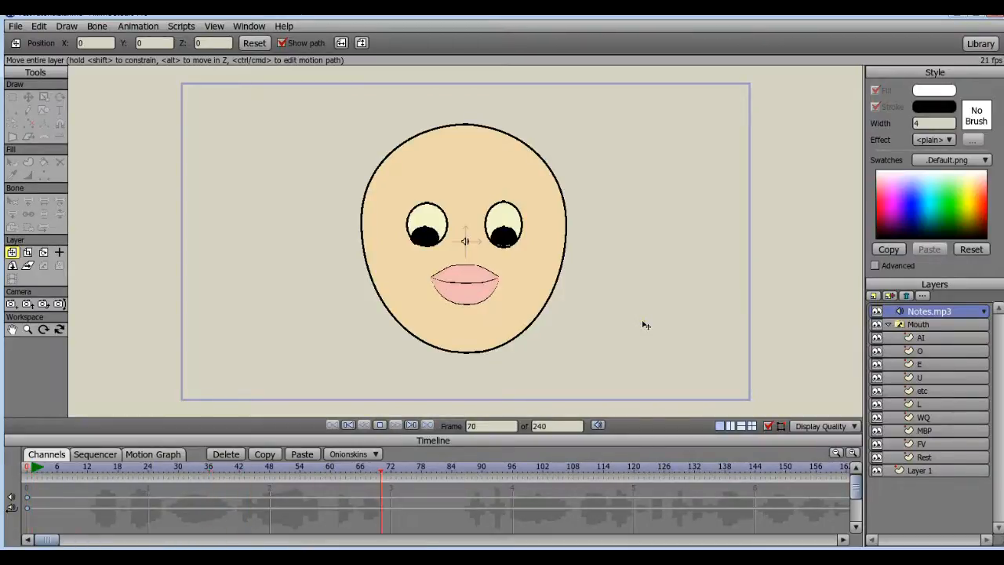
click(381, 425)
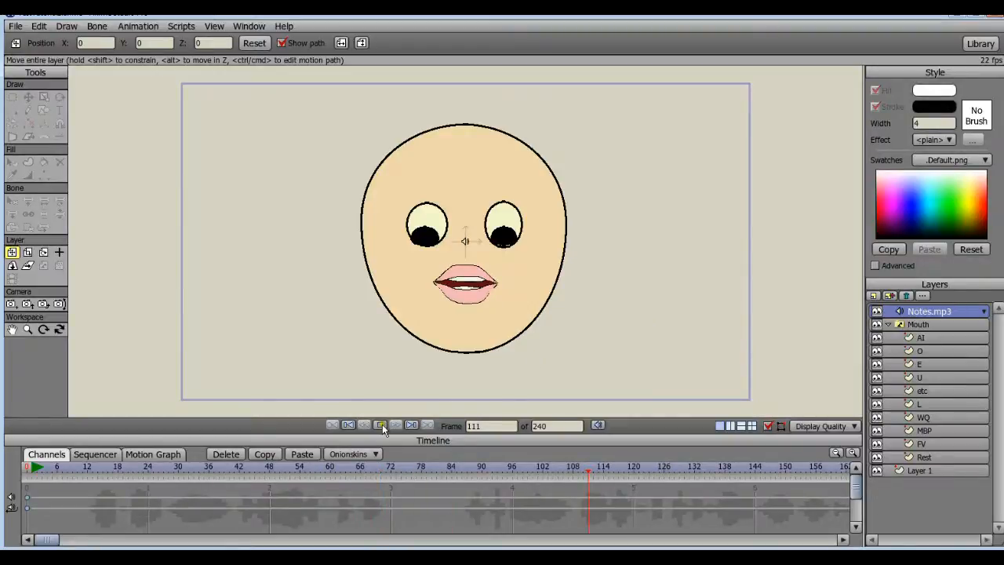
click(380, 425)
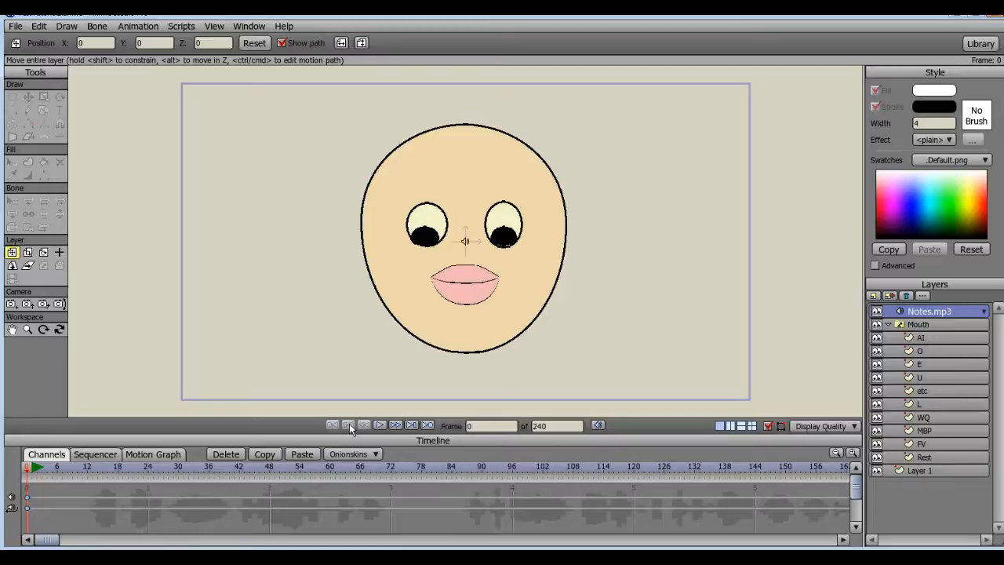
mouse_move(818, 397)
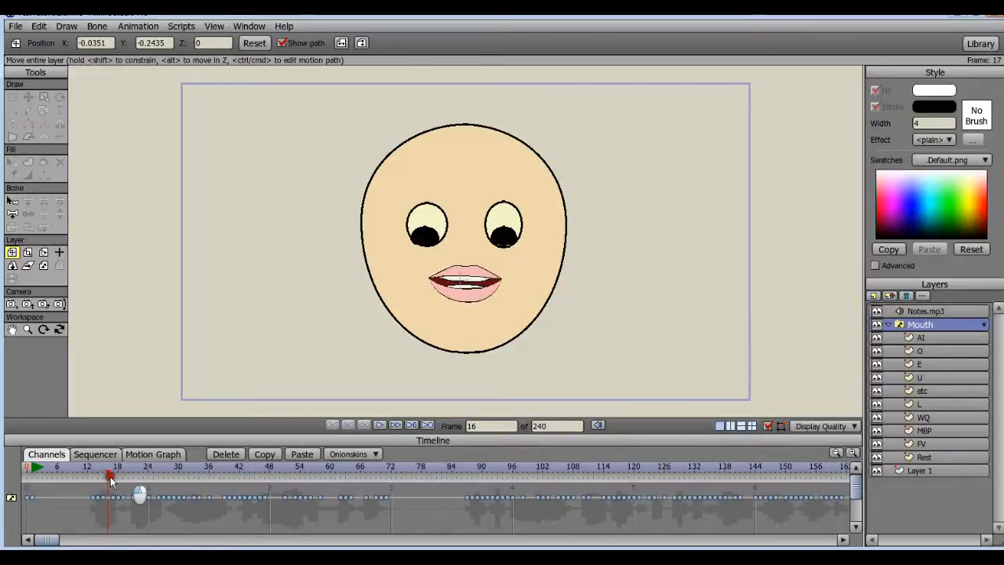
- Scrub the timeline through the opening frames and stop at frame 13
drag(109, 476, 77, 476)
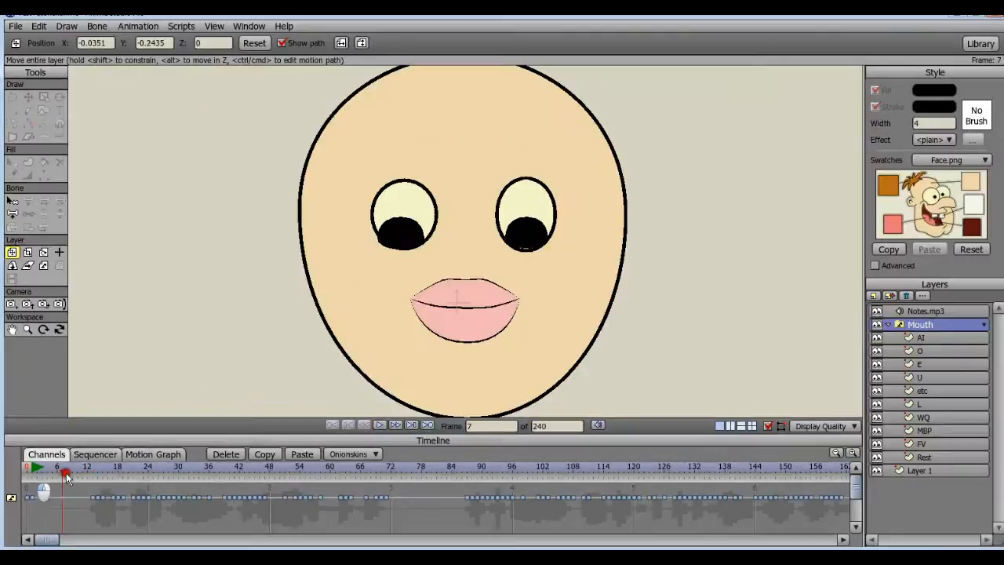
drag(67, 477, 151, 476)
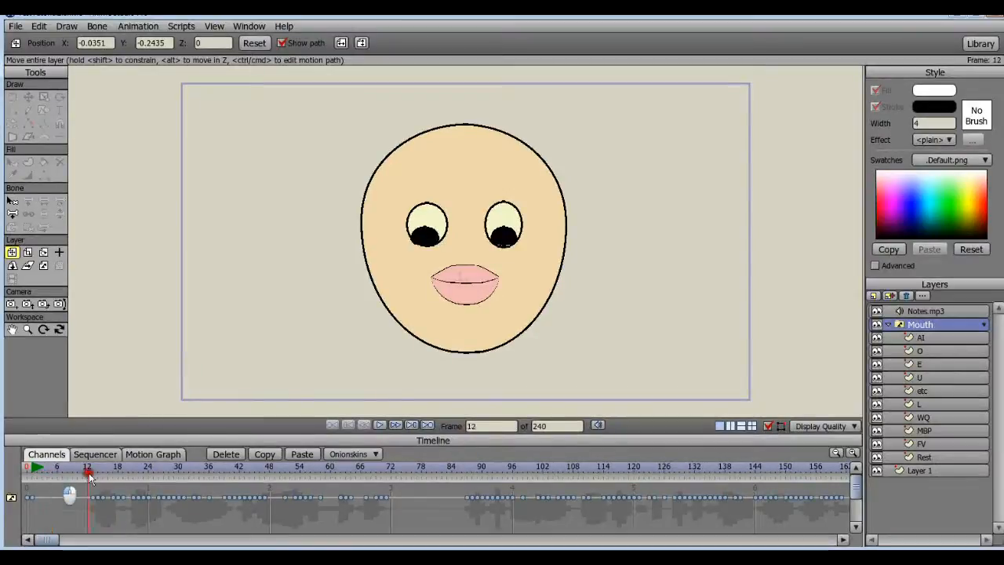
drag(86, 473, 110, 473)
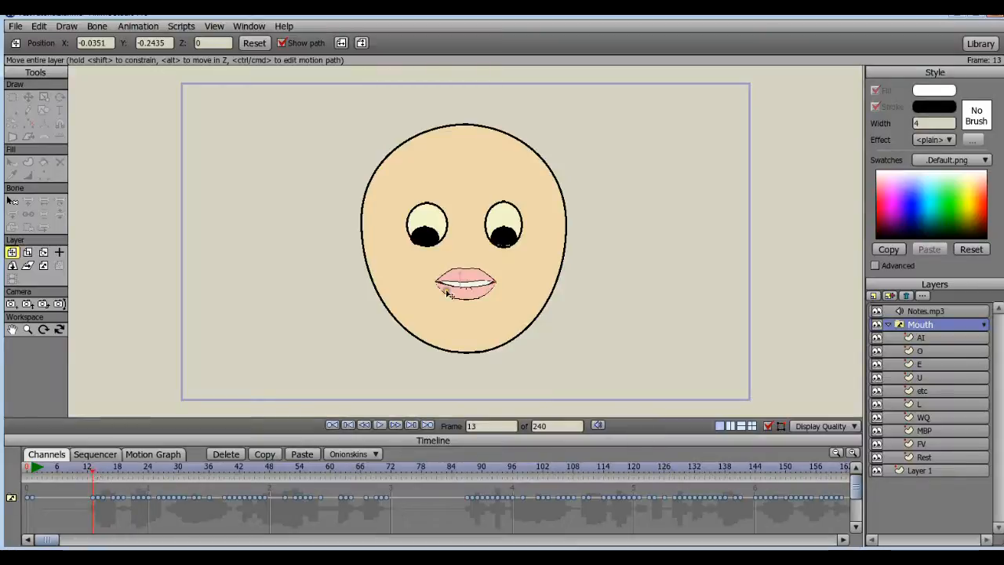
mouse_move(475, 308)
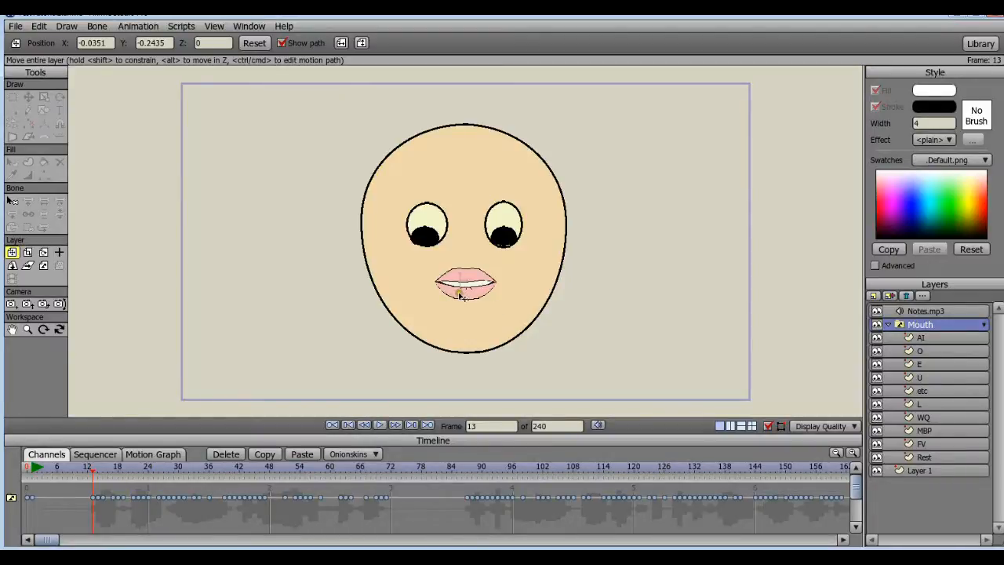
mouse_move(243, 431)
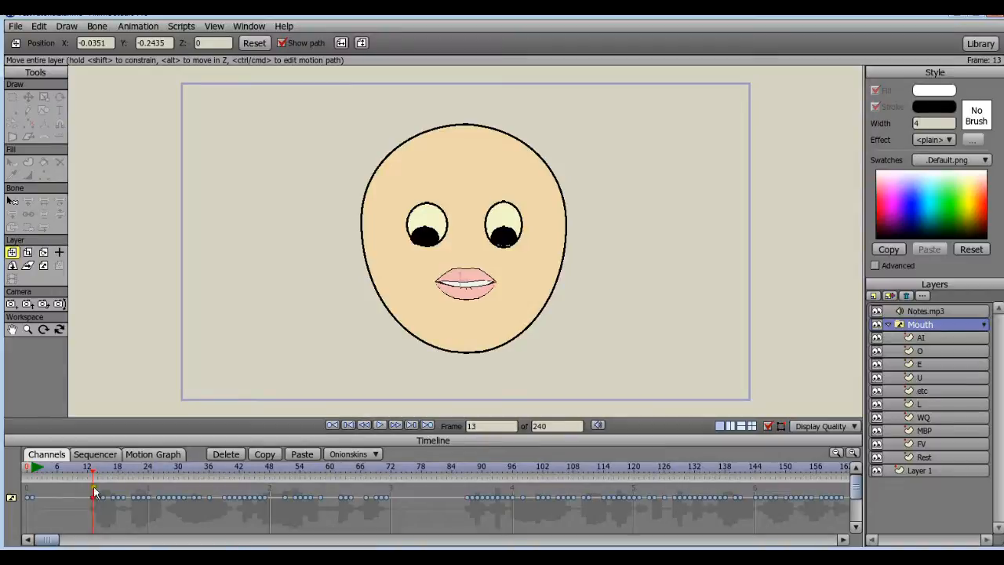
mouse_move(230, 513)
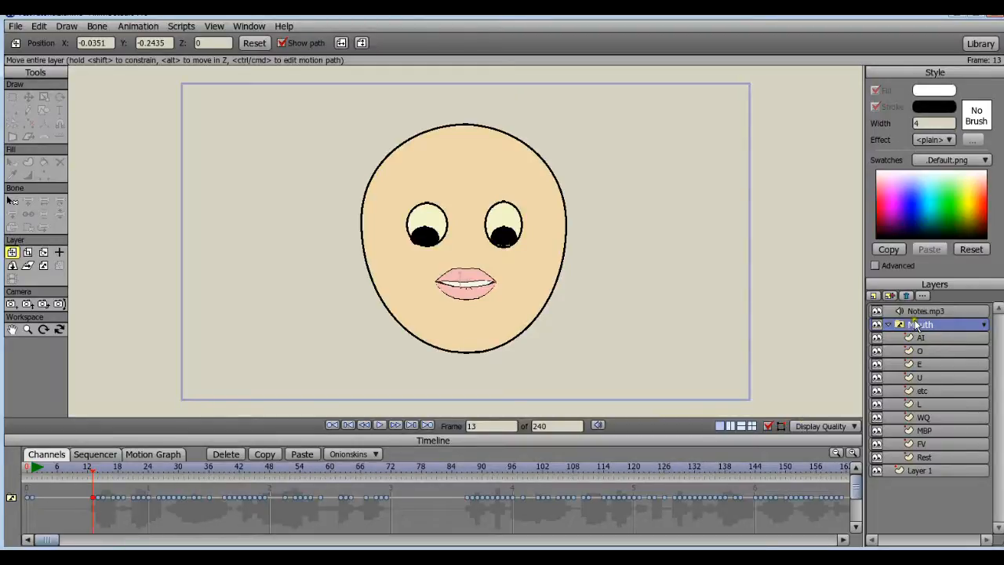
- Select the Mouth switch layer in the Layers panel
click(982, 324)
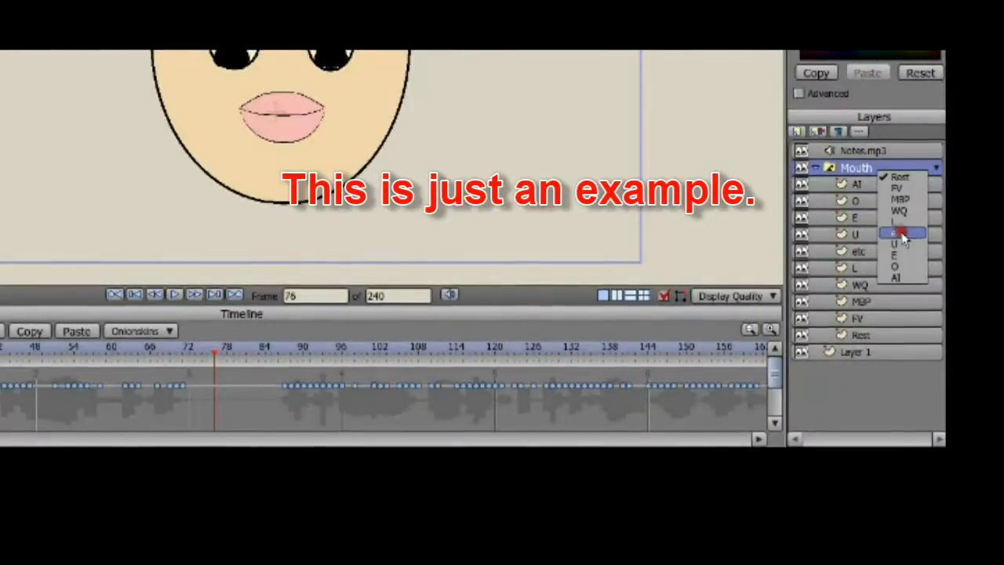
- Pick a different mouth shape for the frame and delete the selected lip-sync keyframes
click(901, 233)
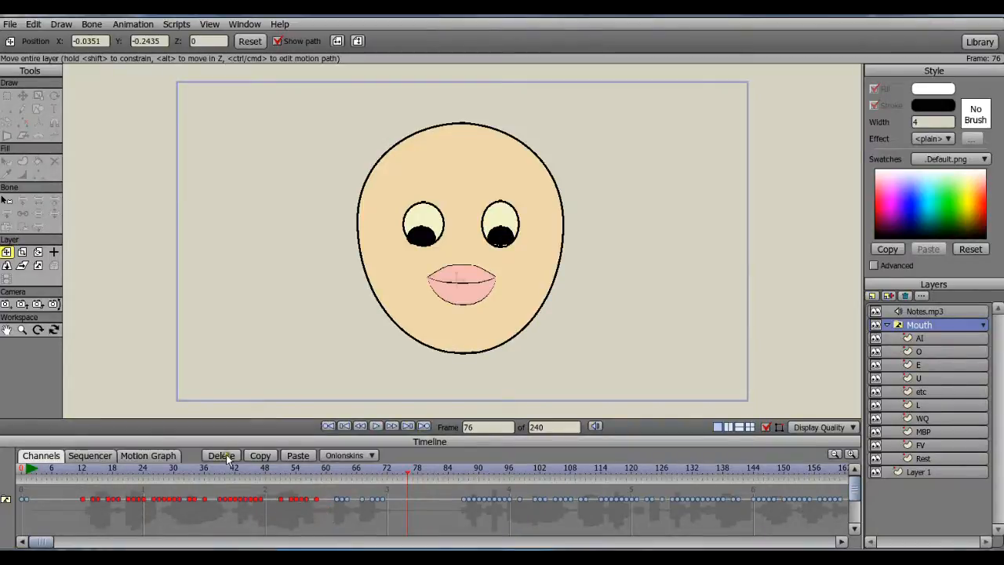
click(220, 455)
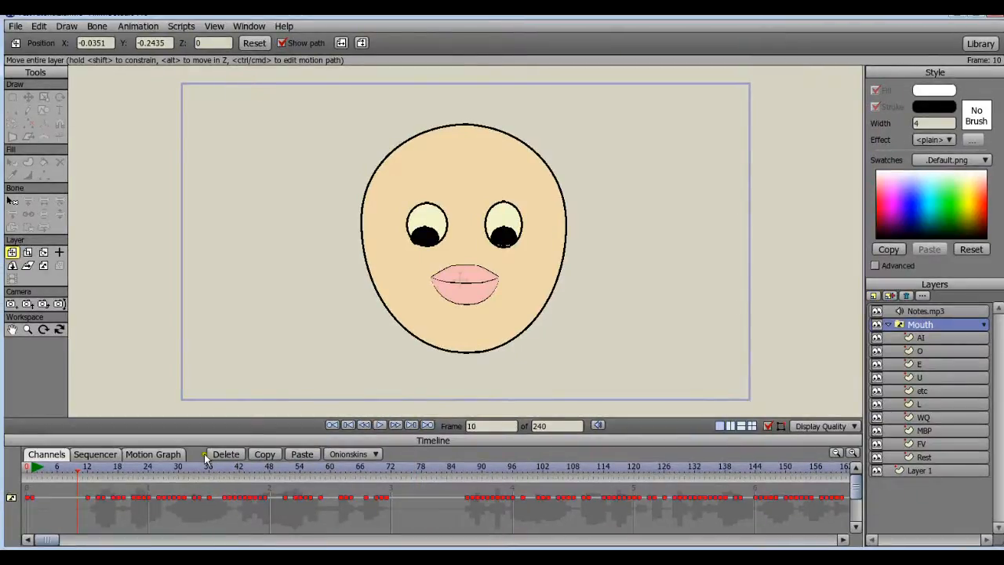
click(225, 454)
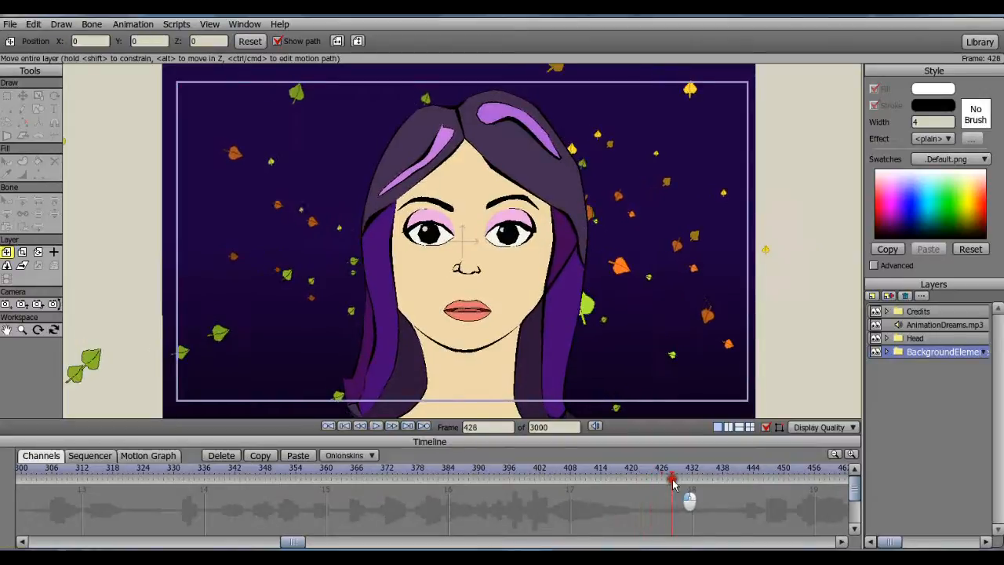
- Around frame 428, switch the Eyes layer to Closed then Open and scrub to preview
click(671, 477)
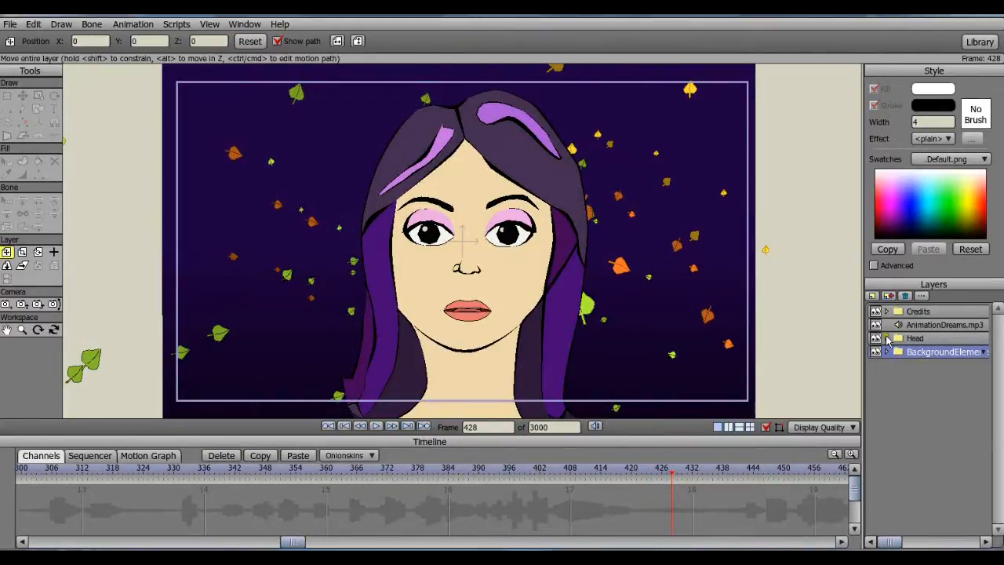
click(886, 338)
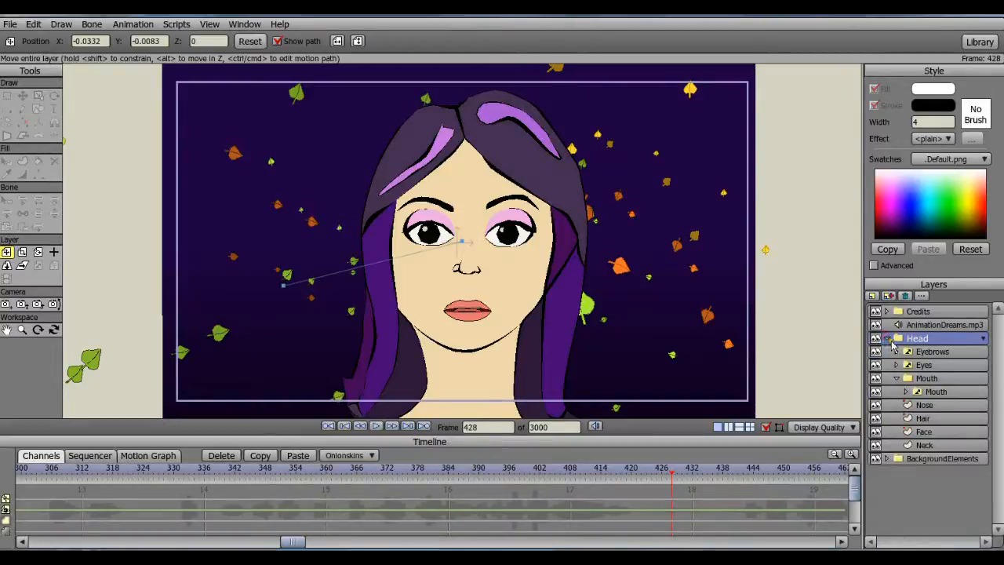
click(923, 364)
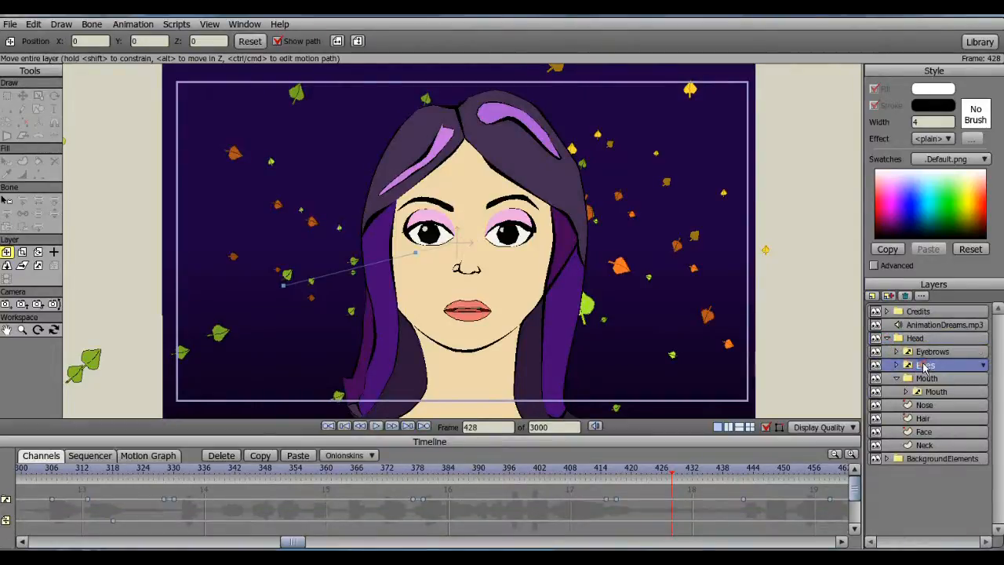
click(980, 364)
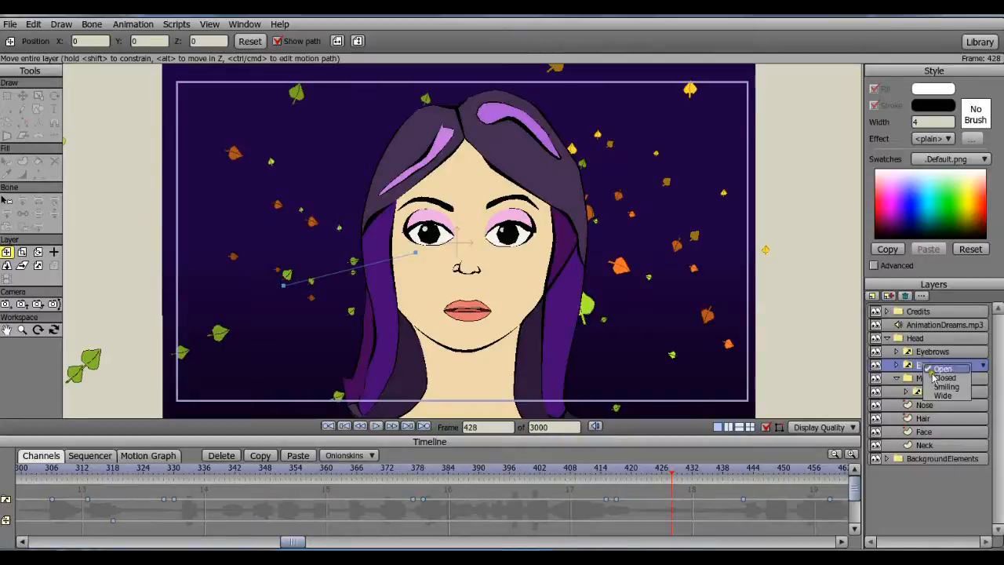
click(945, 377)
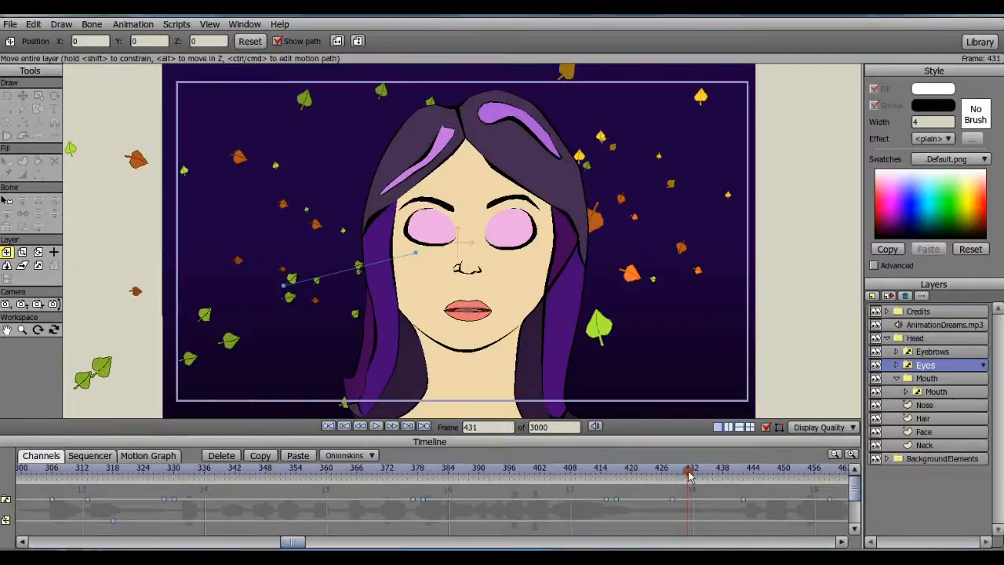
click(982, 365)
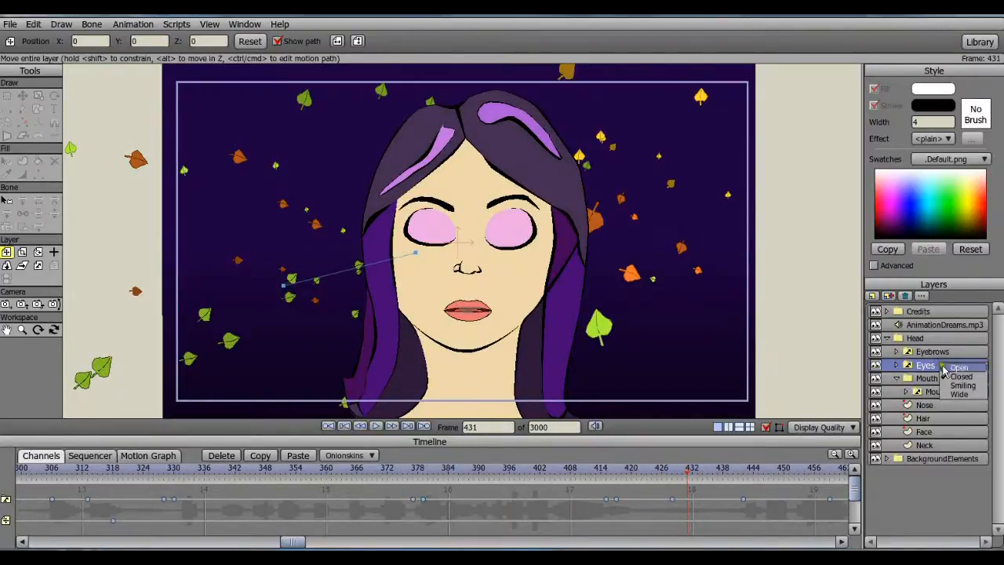
click(958, 368)
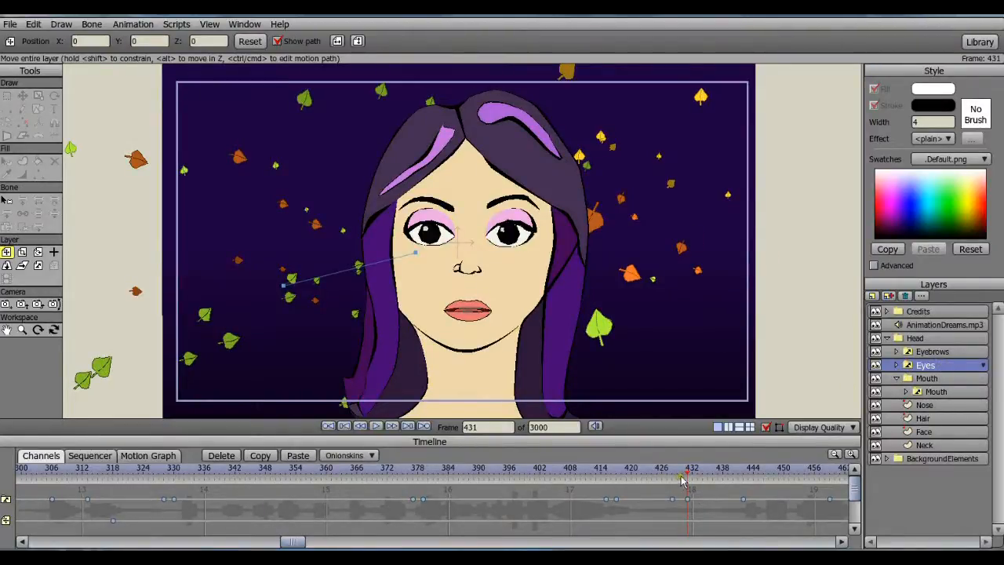
drag(684, 481, 651, 482)
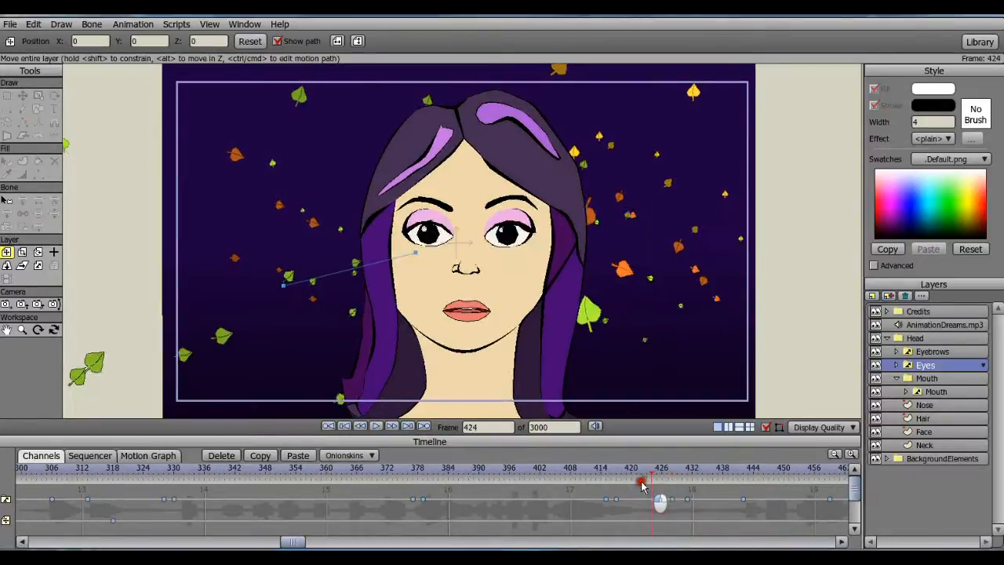
drag(643, 482, 710, 468)
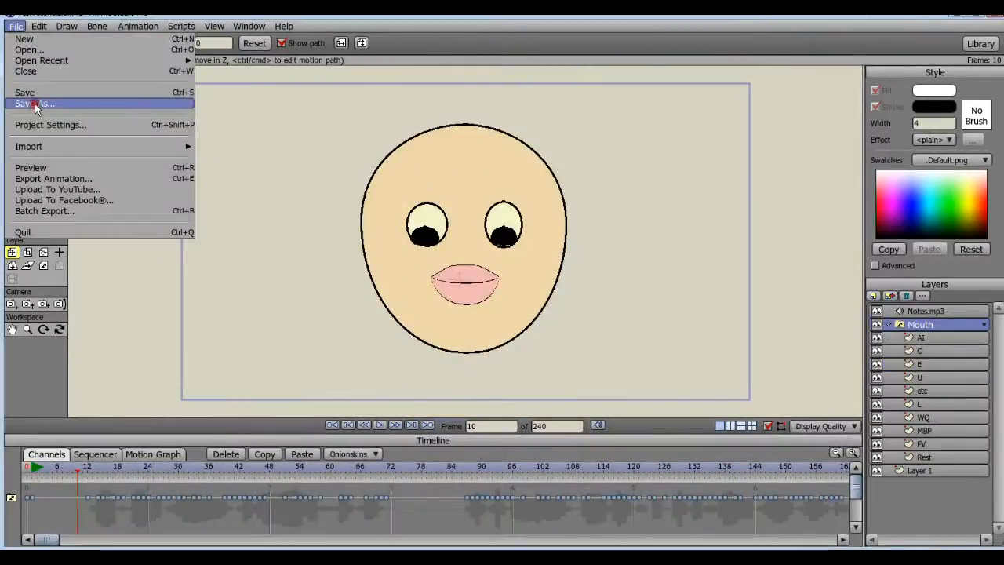
- Save the project as TestTutorial3 by appending 3 to the file name
click(33, 104)
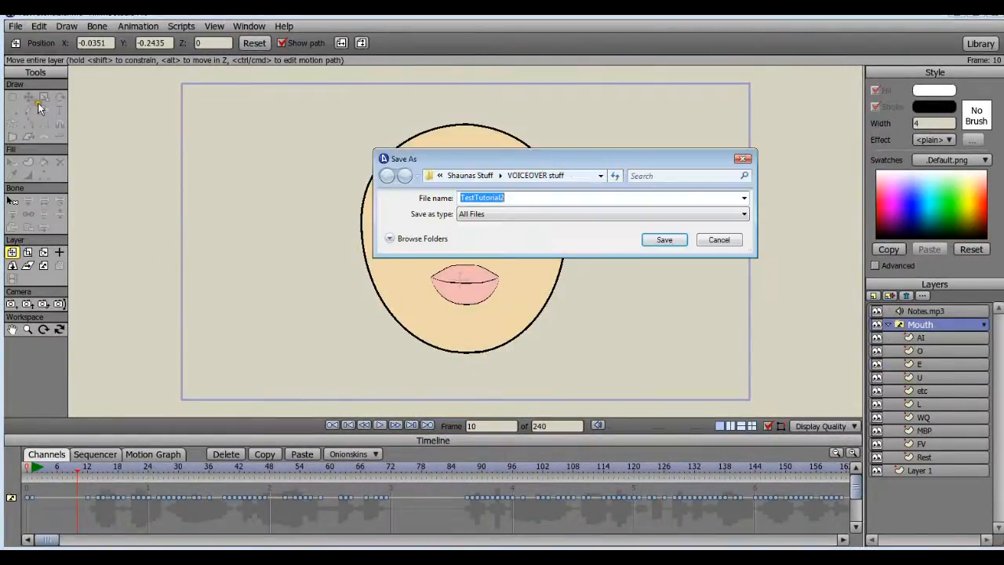
click(502, 198)
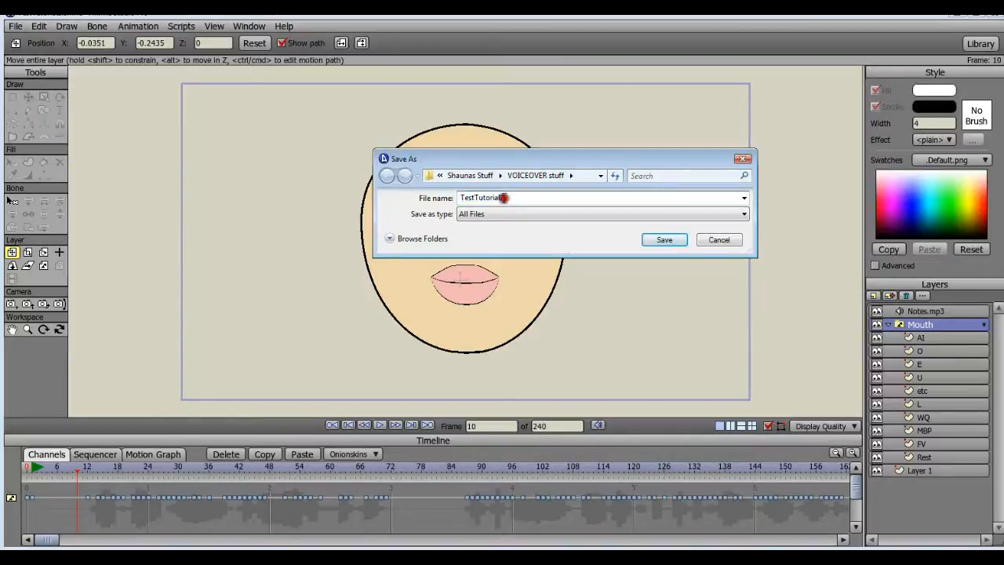
text(3)
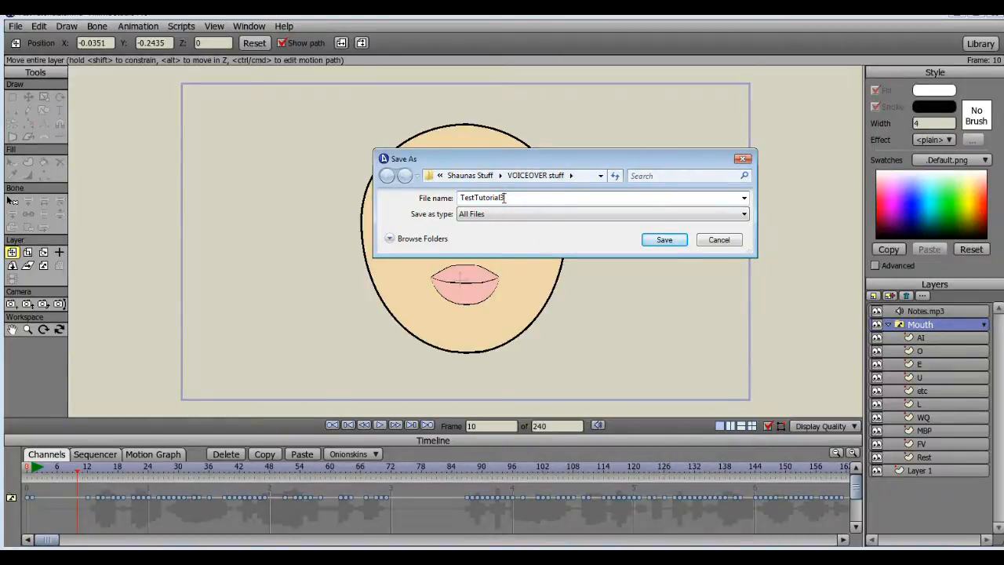
click(663, 240)
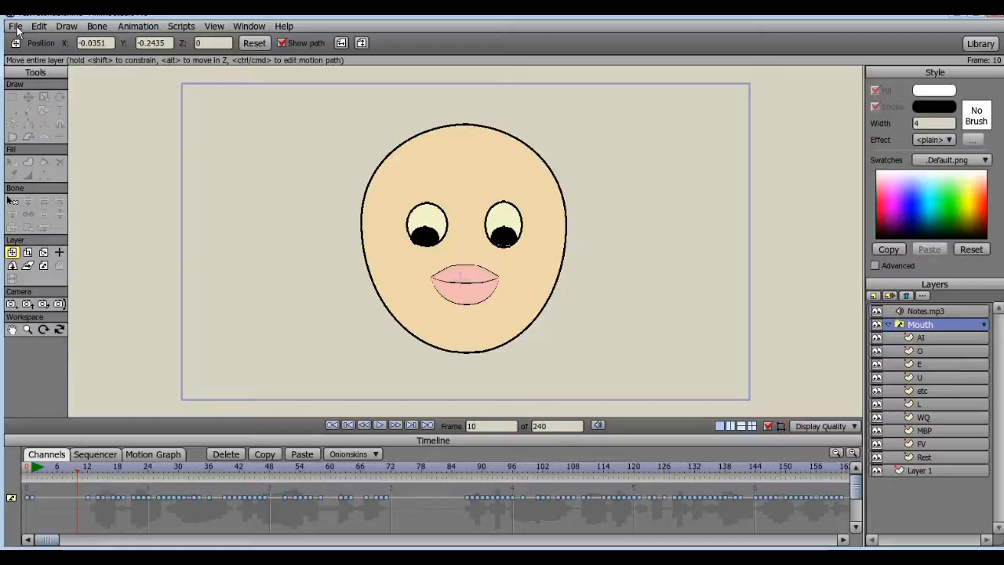
- Open Export Animation settings for frames 1–240, keeping QuickTime Movie as the output format
click(15, 26)
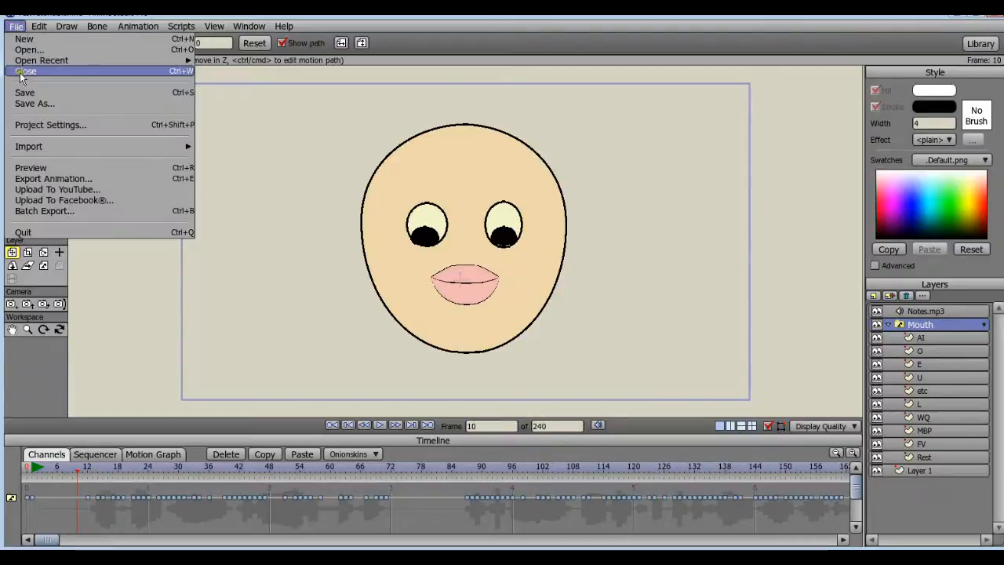
mouse_move(54, 178)
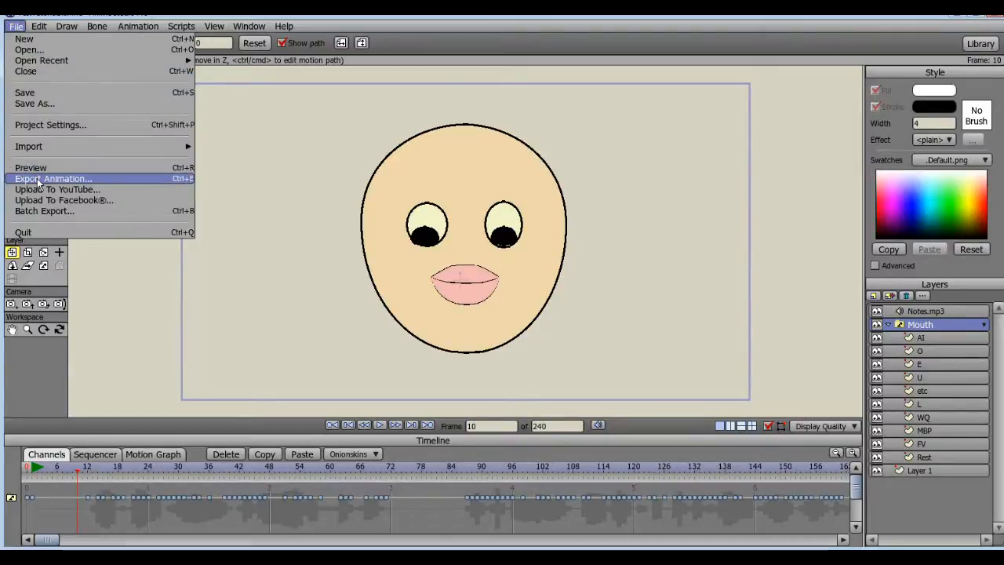
click(53, 178)
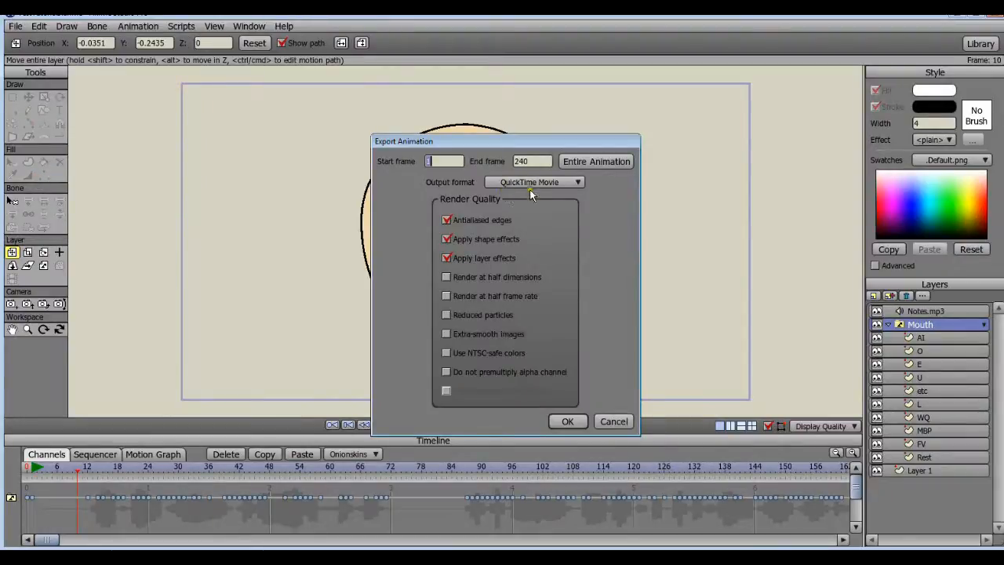
mouse_move(449, 192)
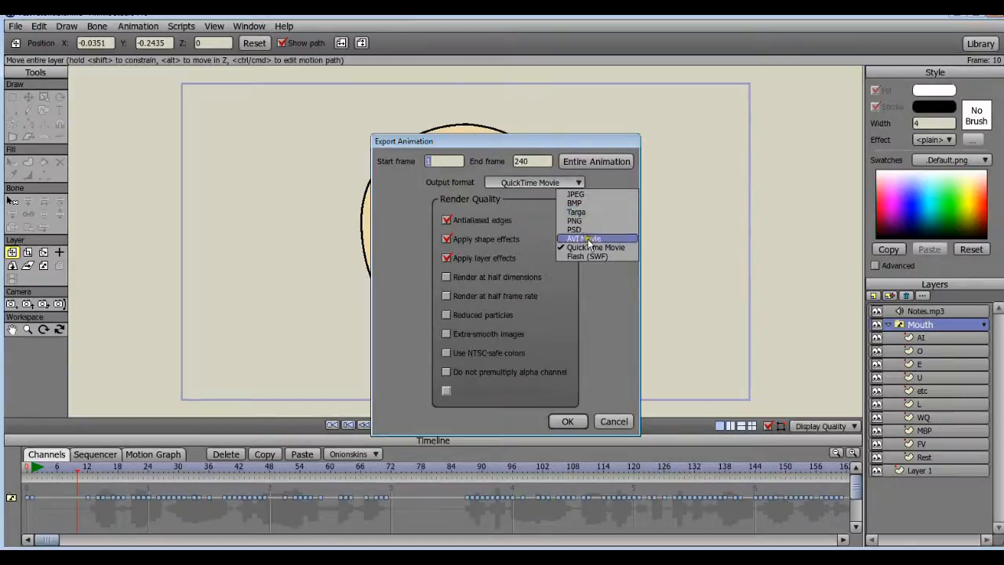
mouse_move(586, 257)
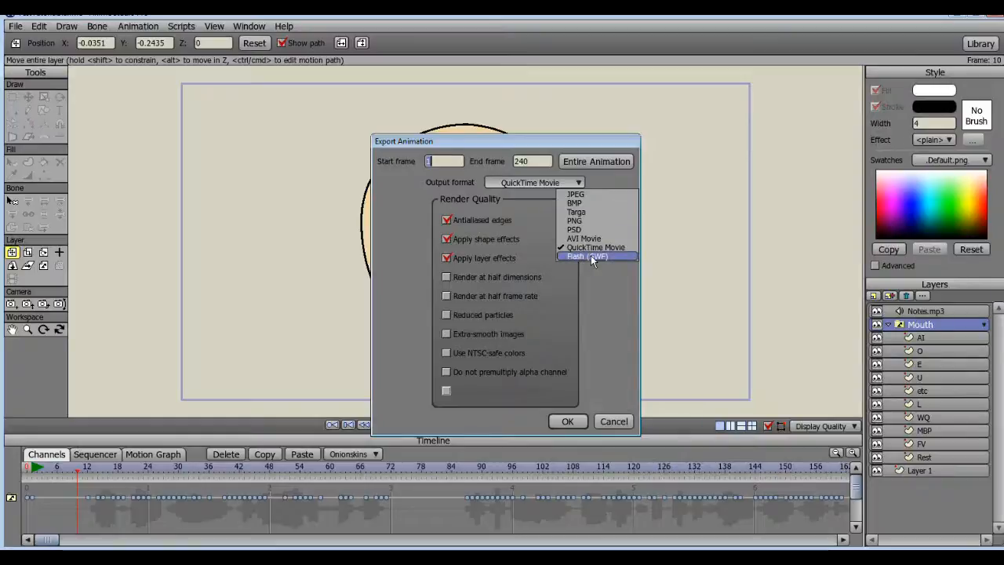
mouse_move(595, 247)
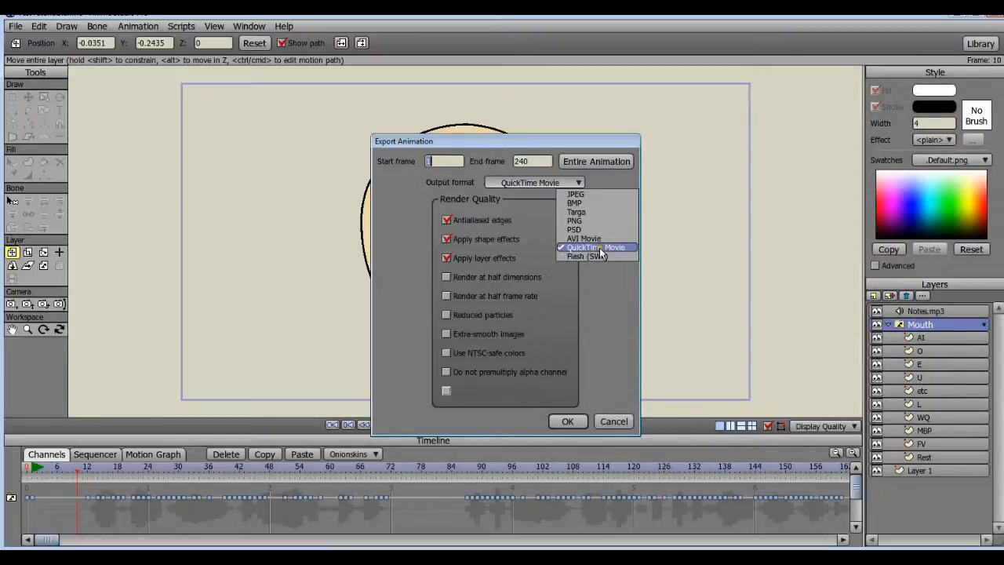